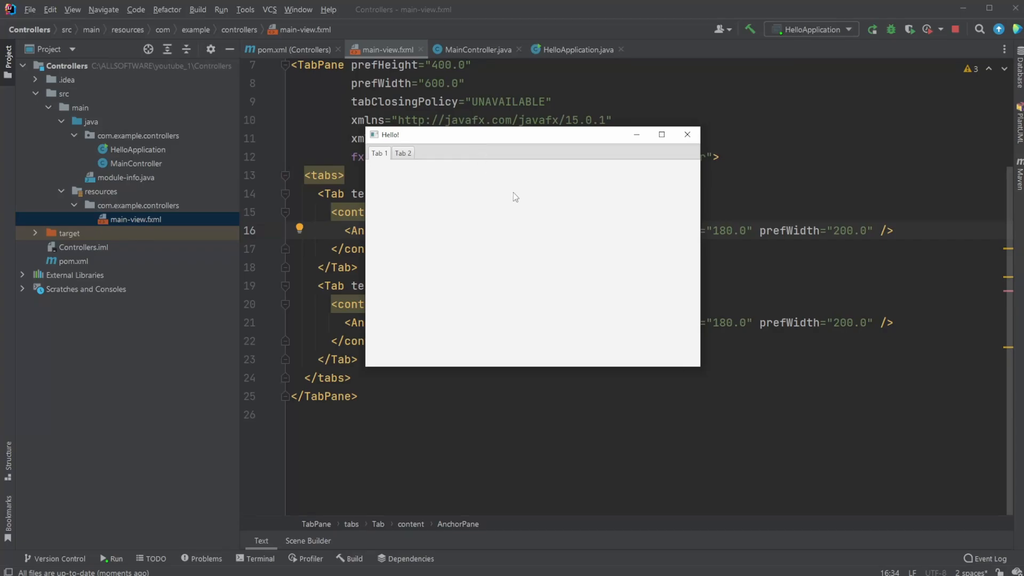
- View both empty tabs of the Hello! app, close it, and select the first tab's AnchorPane line in main-view.fxml
{"action": "left_click", "coordinate": [402, 152]}
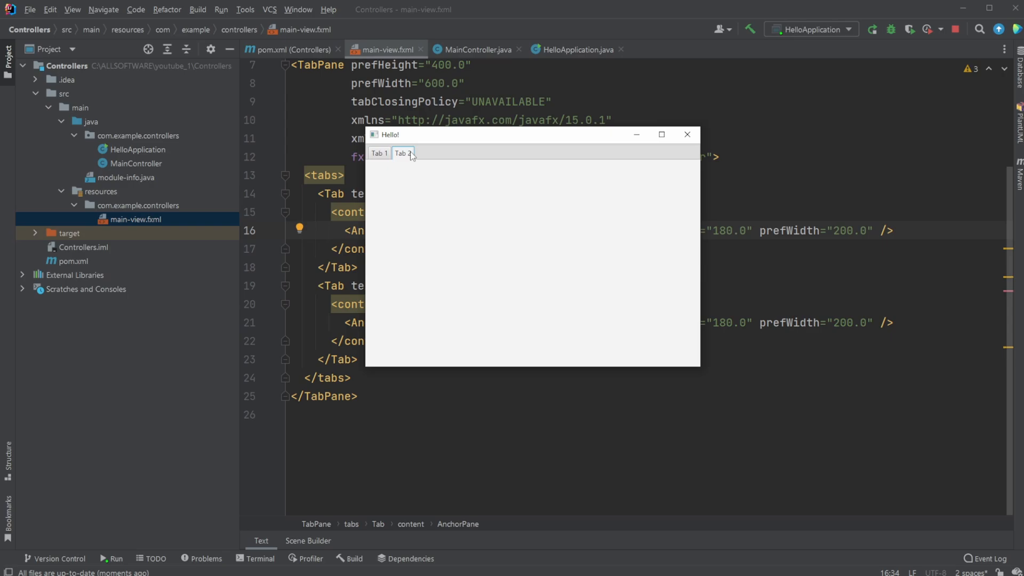
{"action": "left_click", "coordinate": [379, 153]}
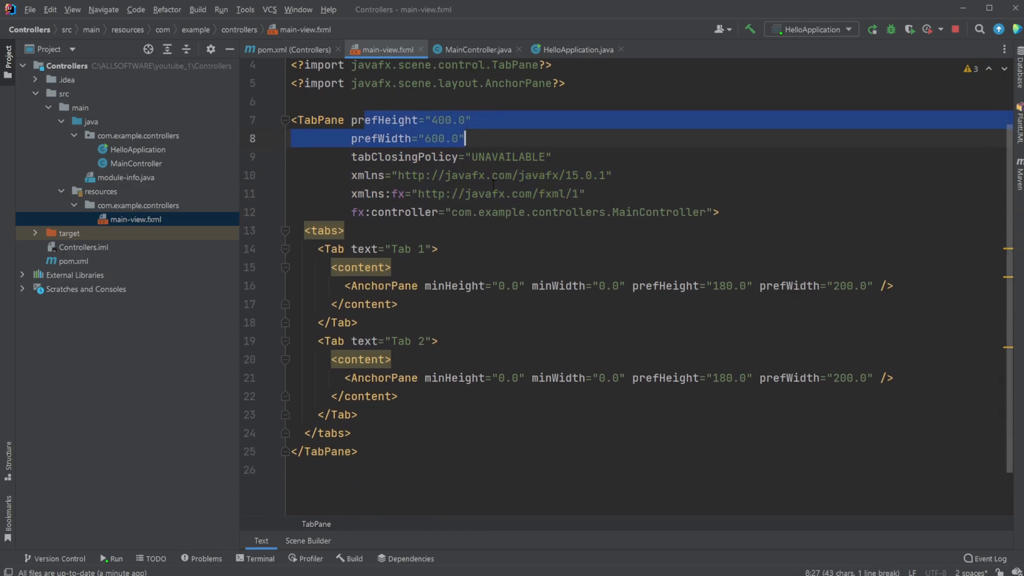
{"action": "left_click", "coordinate": [369, 175]}
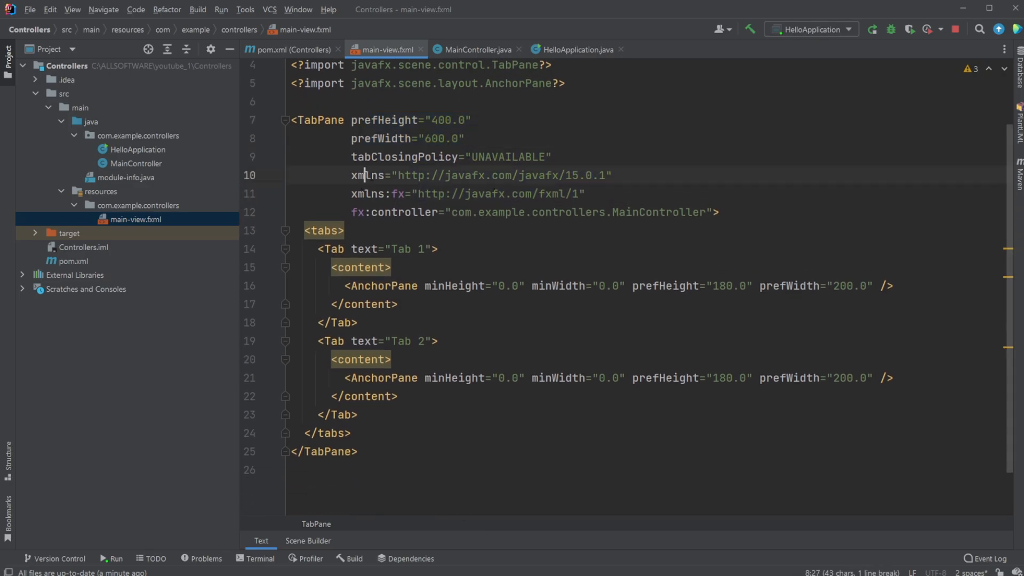
{"action": "left_click_drag", "start_coordinate": [366, 175], "coordinate": [581, 193]}
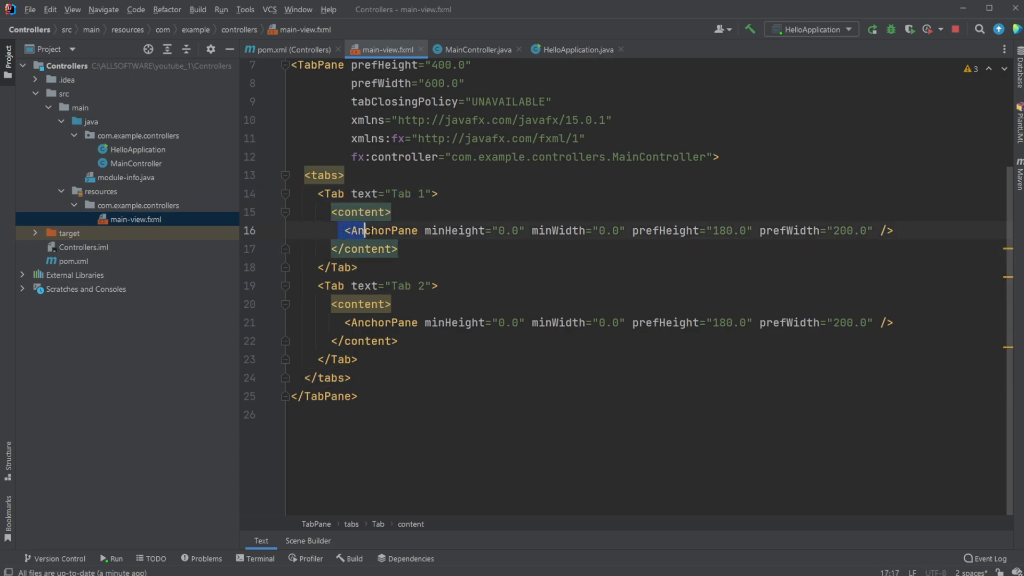
{"action": "triple_click", "coordinate": [588, 231]}
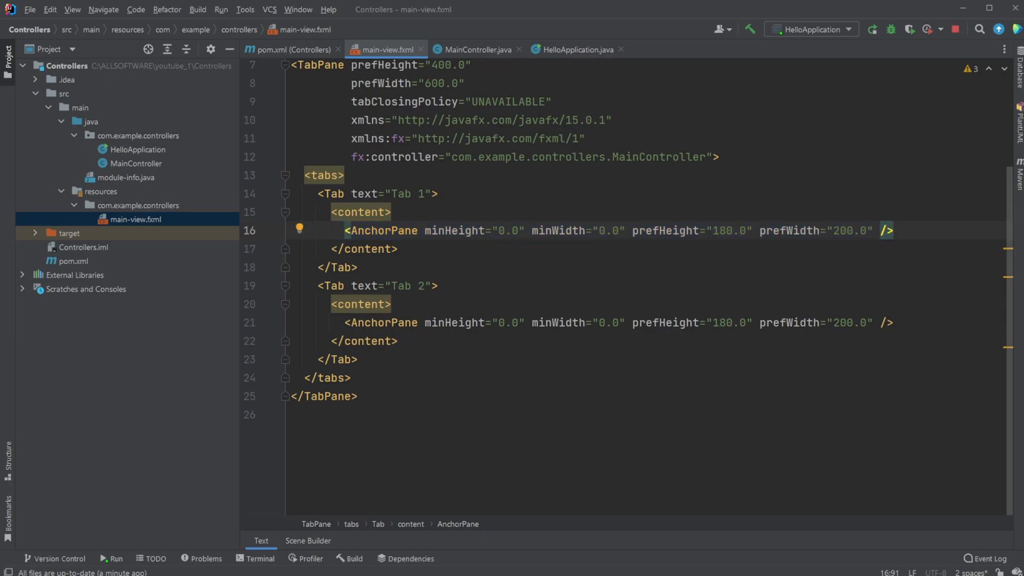
- In Scene Builder, drop a Text node into the first tab's AnchorPane and set its text to 'Tab 1'
{"action": "left_click", "coordinate": [307, 540]}
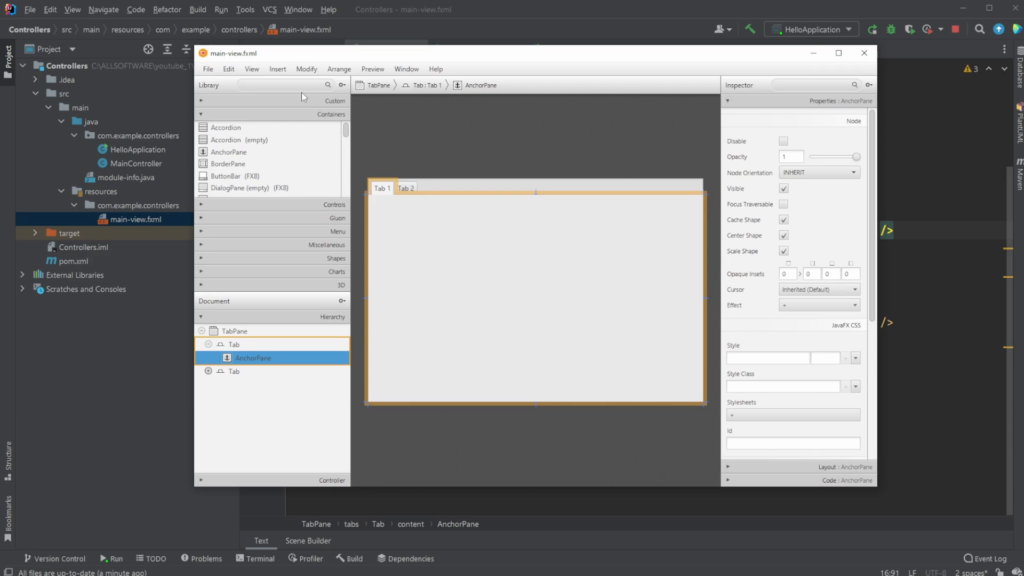
{"action": "type", "text": "tex"}
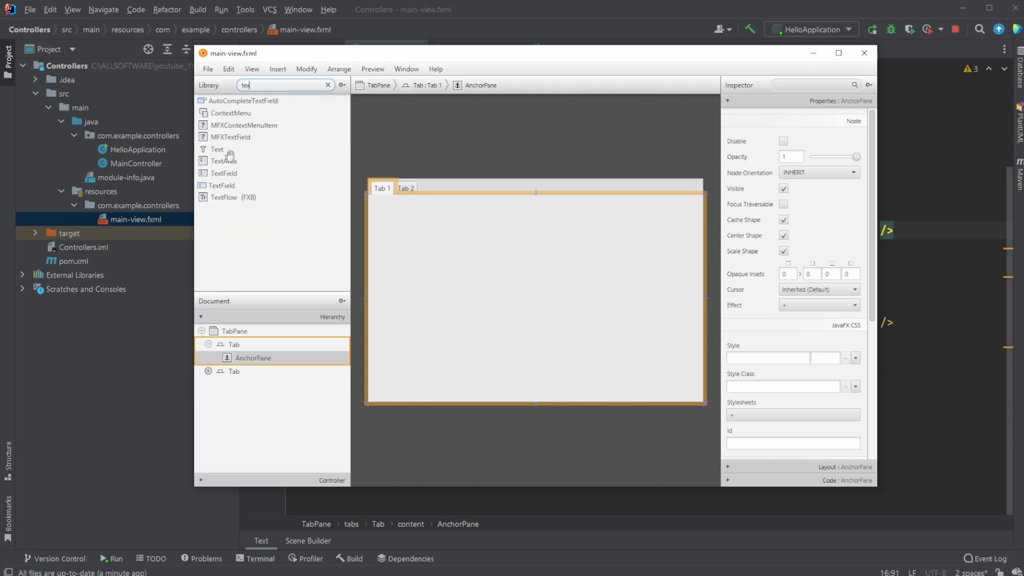
{"action": "left_click_drag", "start_coordinate": [217, 149], "coordinate": [534, 298]}
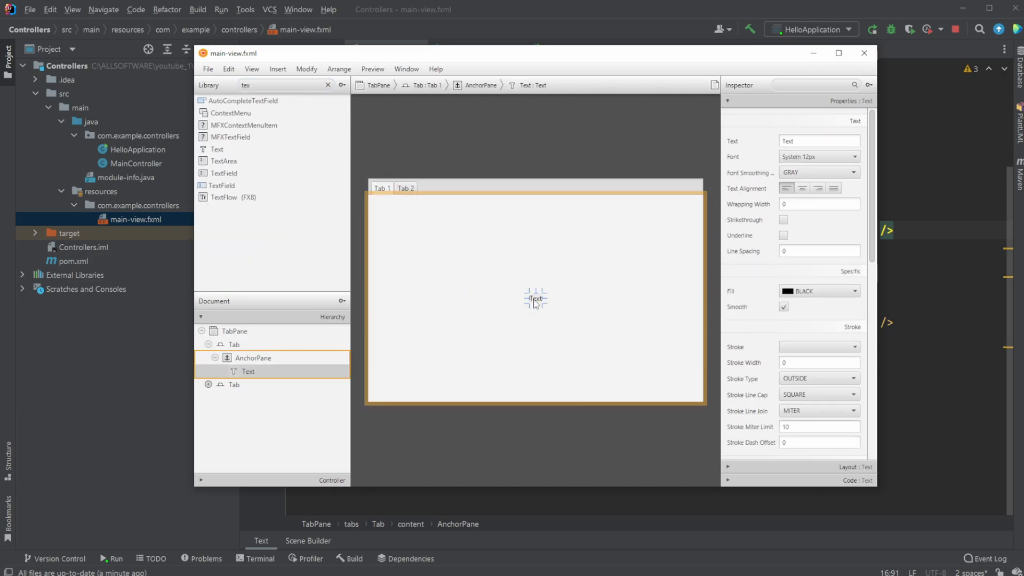
{"action": "left_click", "coordinate": [535, 298]}
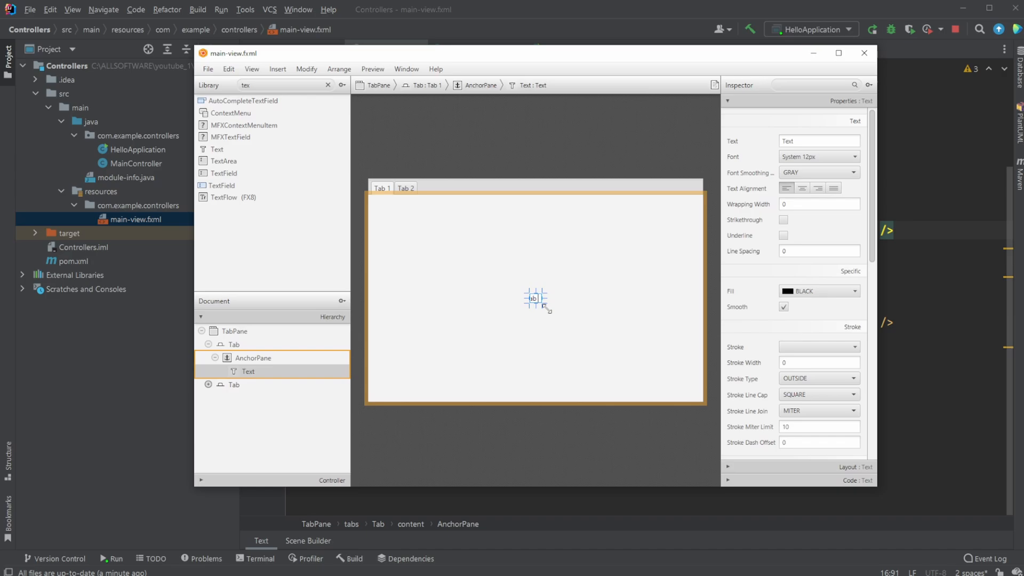
{"action": "type", "text": "Tab 1"}
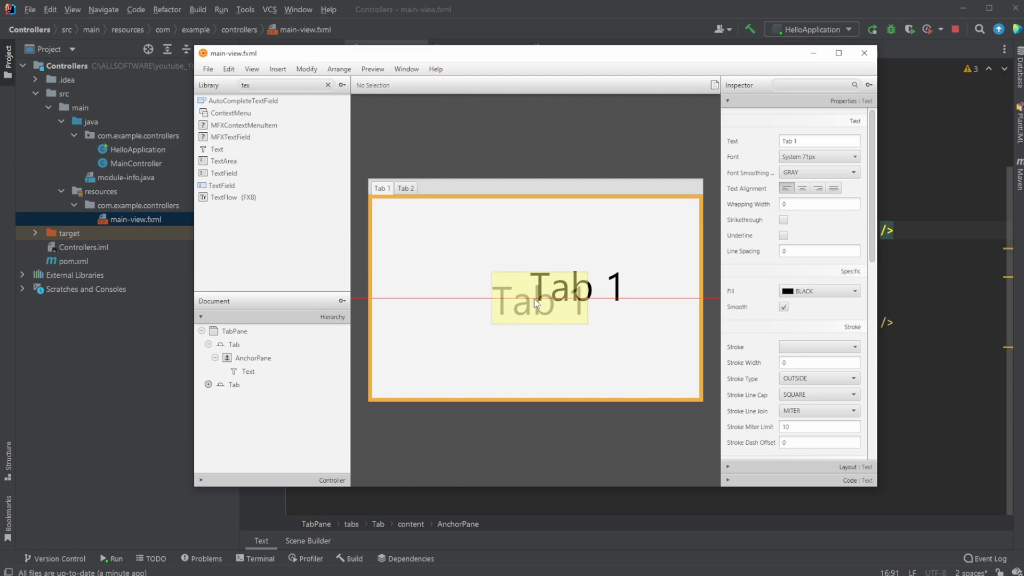
{"action": "left_click", "coordinate": [248, 371]}
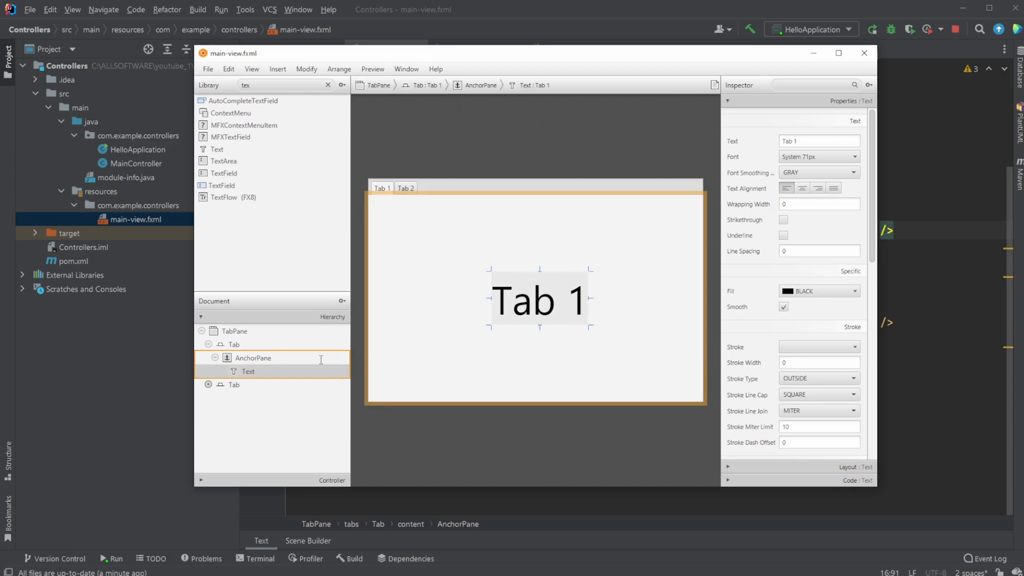
- Drop a Text node into the second tab's AnchorPane reading 'Tab 2' and save the layout
{"action": "left_click", "coordinate": [234, 385]}
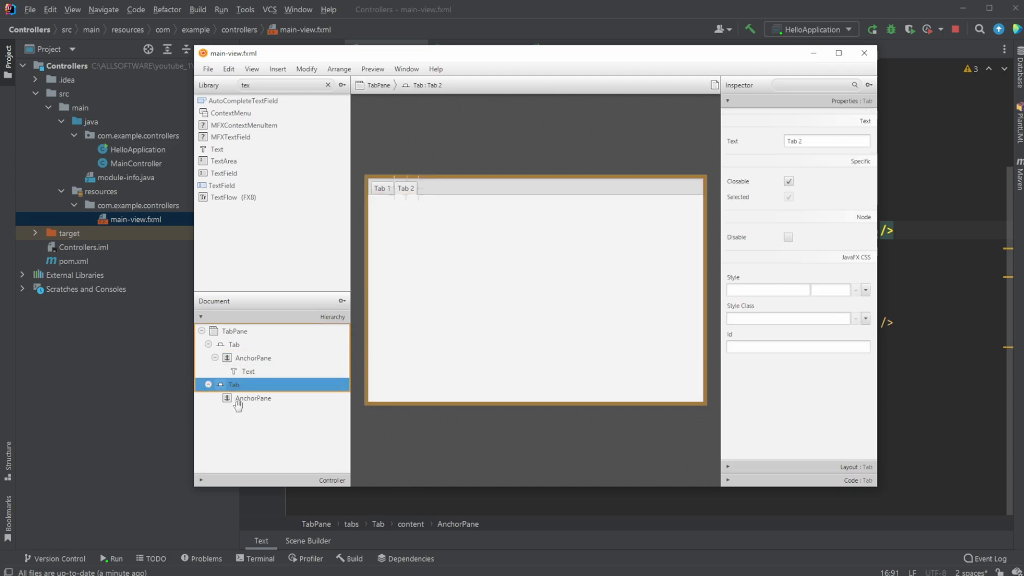
{"action": "left_click", "coordinate": [253, 398]}
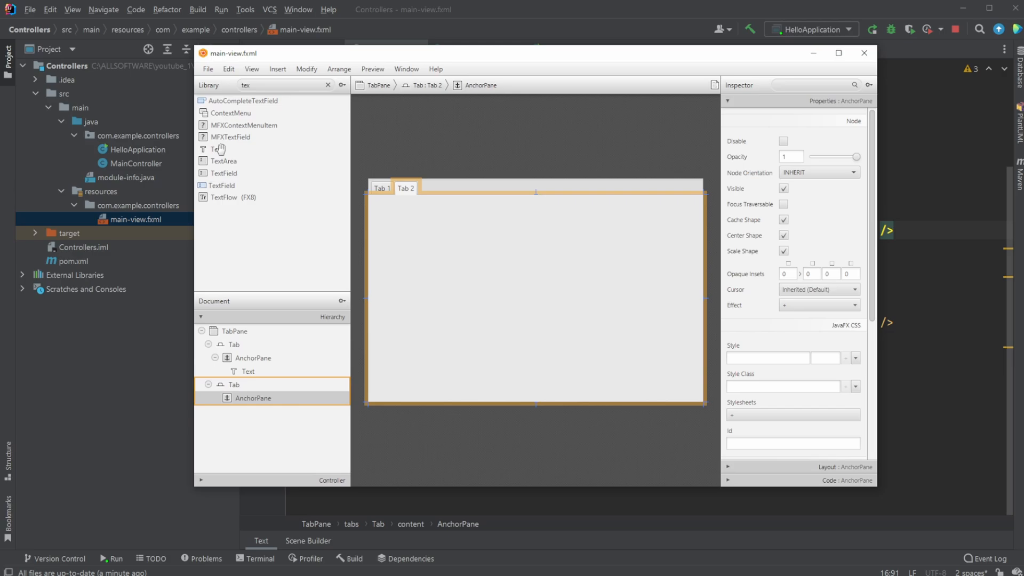
{"action": "left_click_drag", "start_coordinate": [217, 149], "coordinate": [523, 273]}
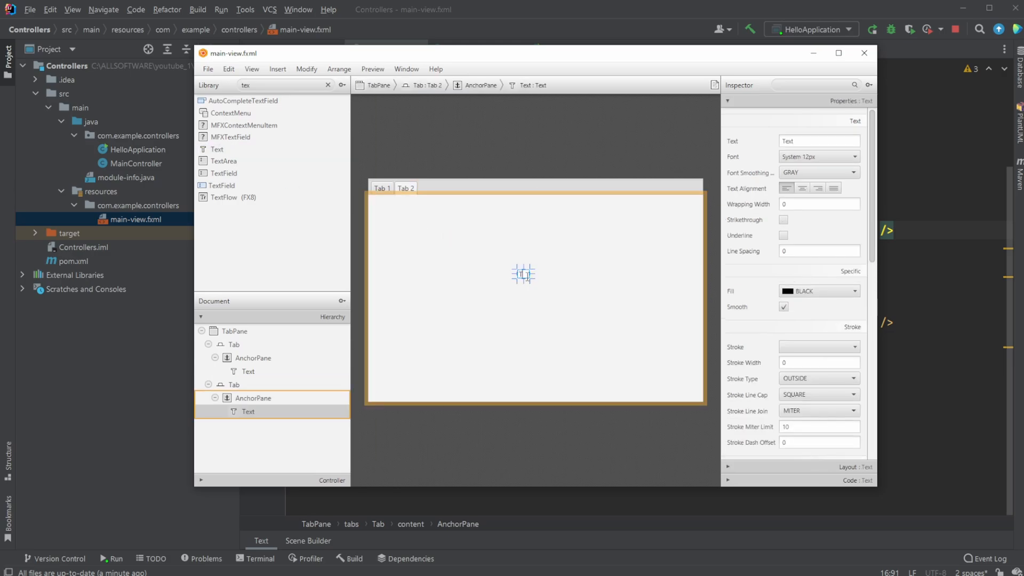
{"action": "type", "text": "Tab 2"}
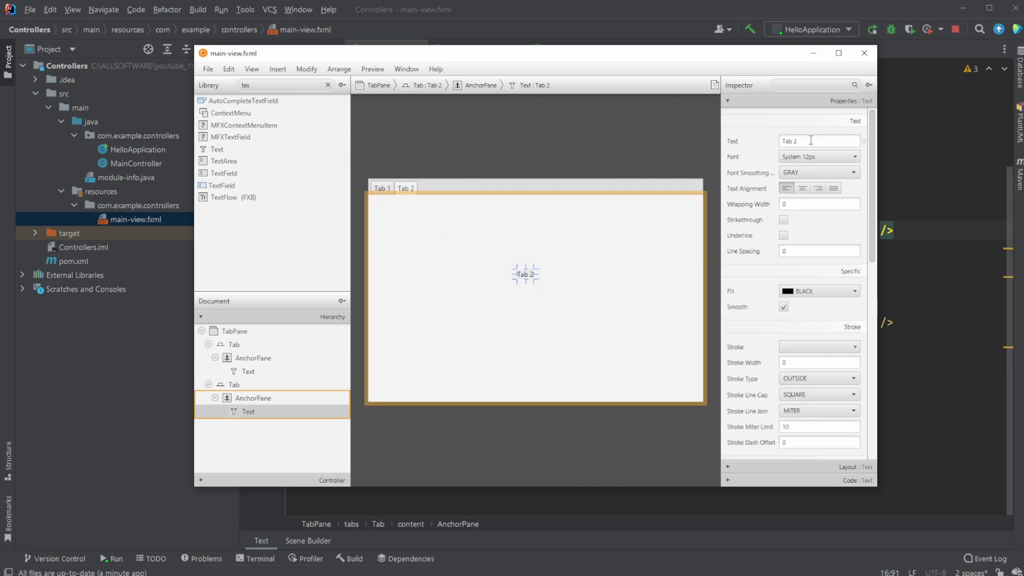
{"action": "left_click", "coordinate": [818, 156]}
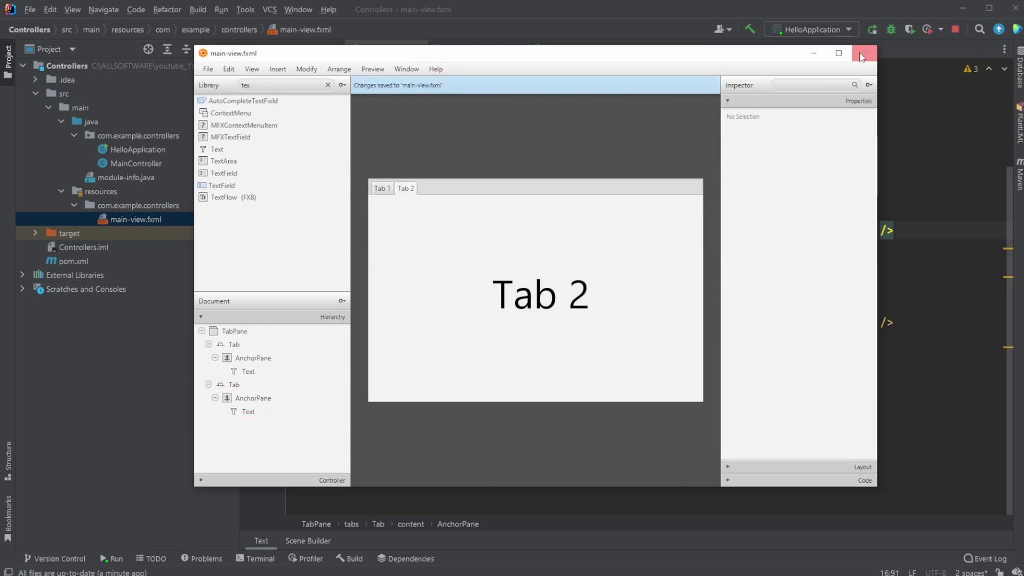
- Return to the code, close the running app, and select the first tab's whole AnchorPane block in main-view.fxml
{"action": "left_click", "coordinate": [865, 53]}
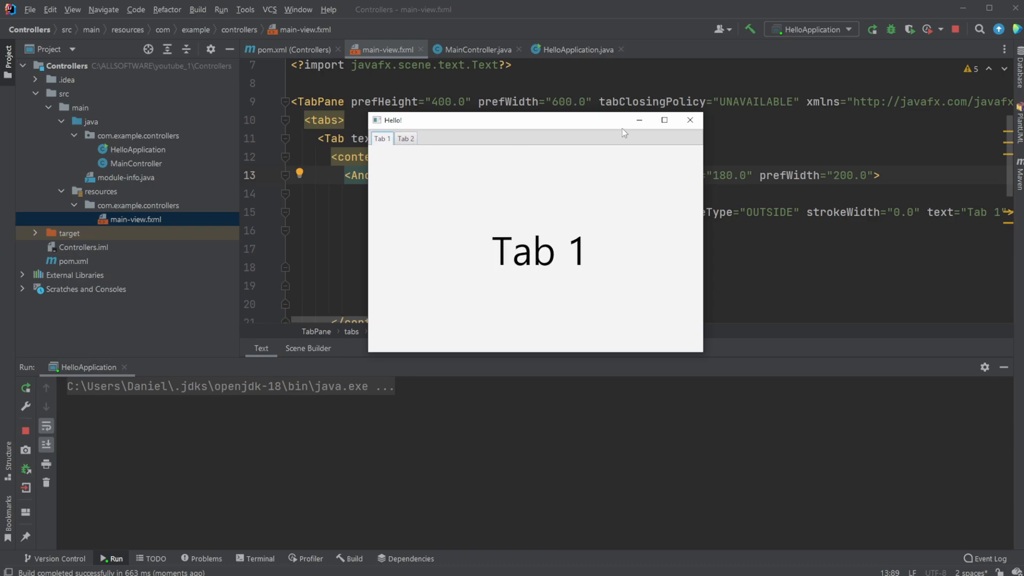
{"action": "left_click", "coordinate": [690, 121]}
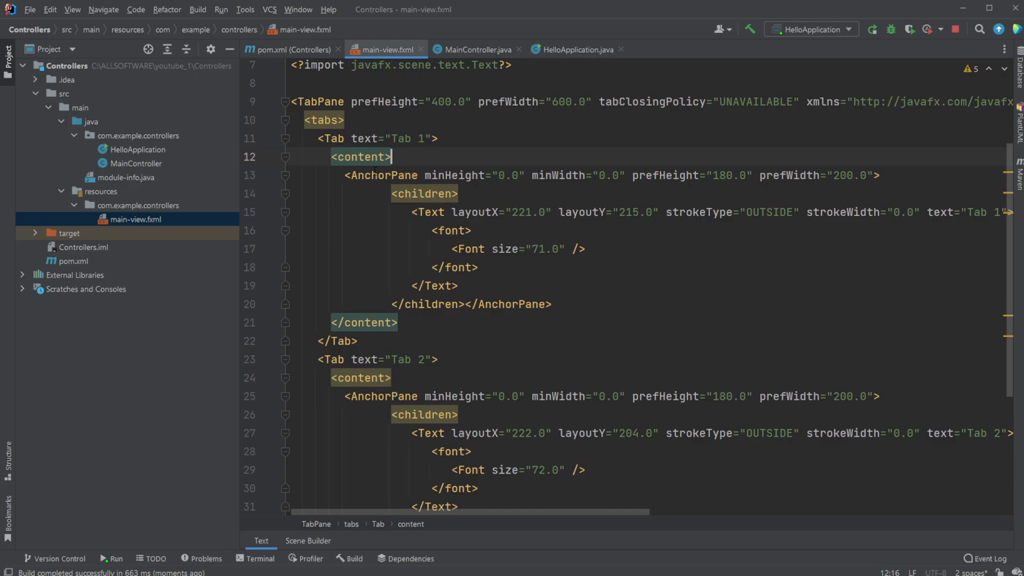
{"action": "double_click", "coordinate": [363, 157]}
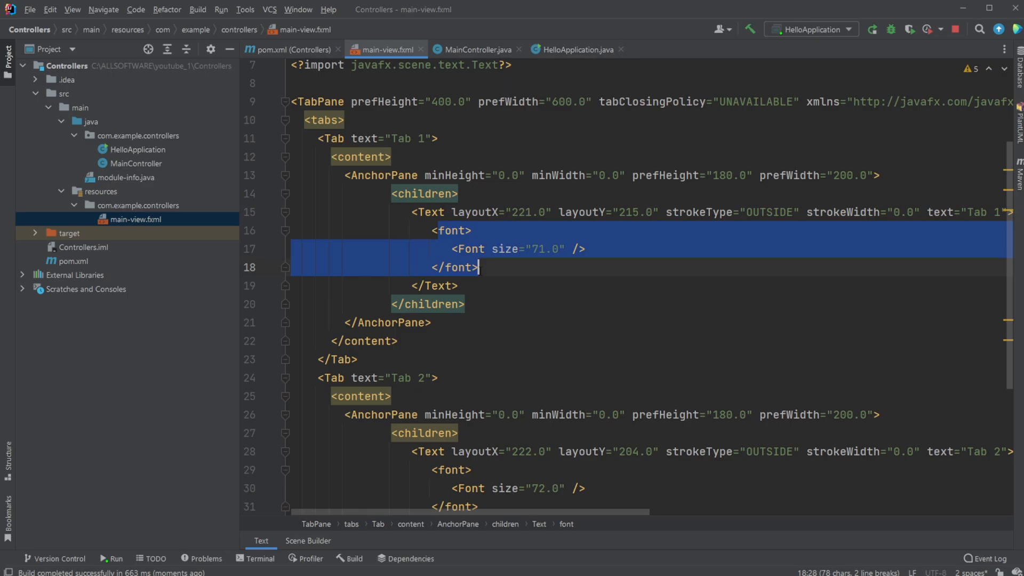
{"action": "left_click", "coordinate": [588, 249]}
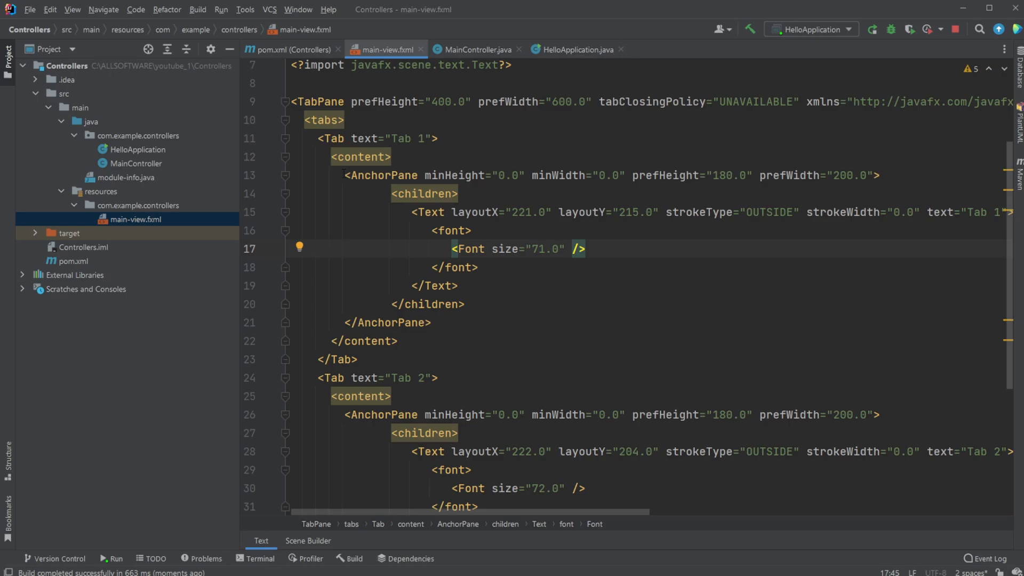
{"action": "left_click_drag", "start_coordinate": [344, 175], "coordinate": [430, 322]}
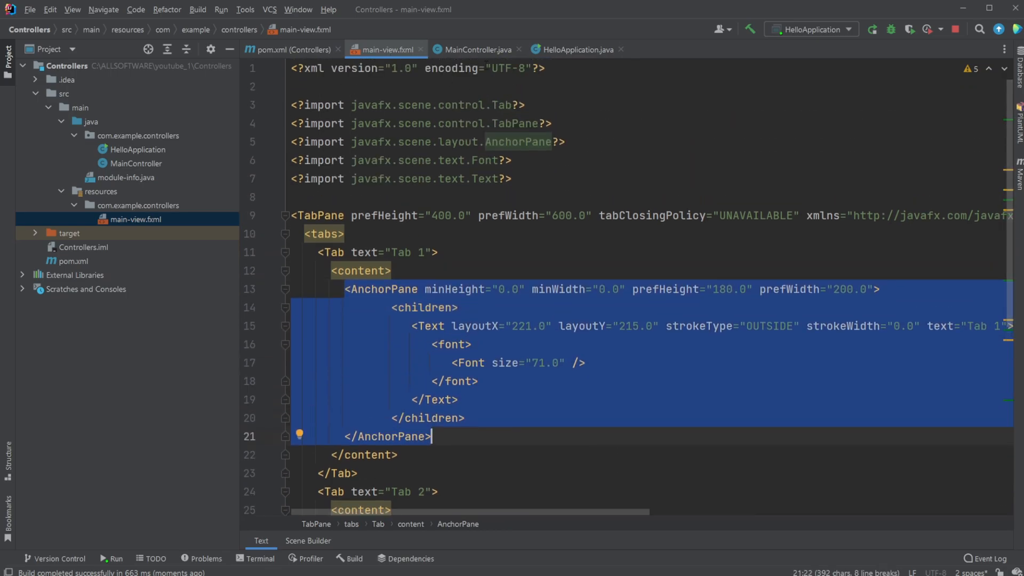
- Create tab-1.fxml in resources with an AnchorPane whose fx:controller is com.example.controllers.Tab1
{"action": "right_click", "coordinate": [136, 219]}
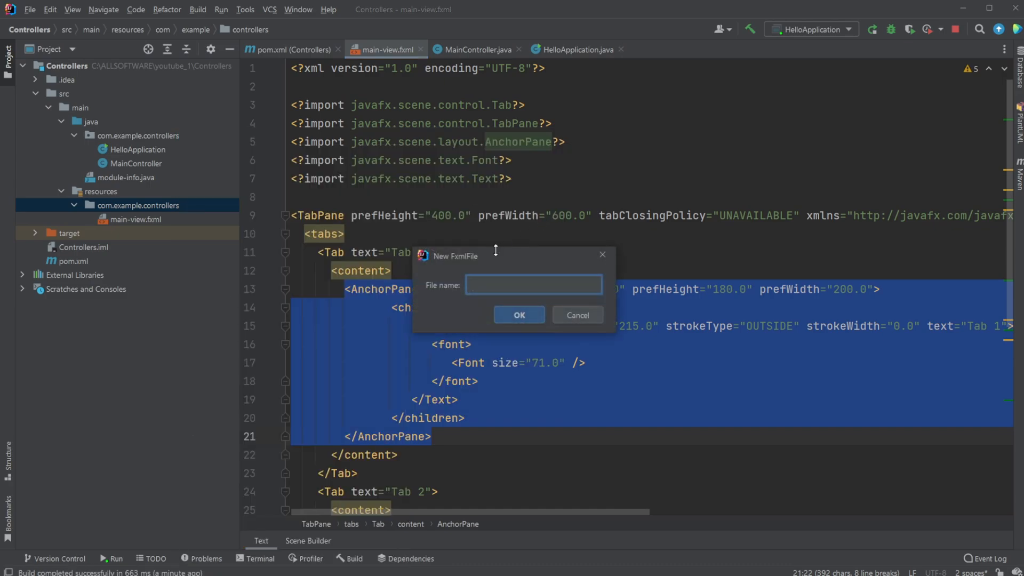
{"action": "type", "text": "t"}
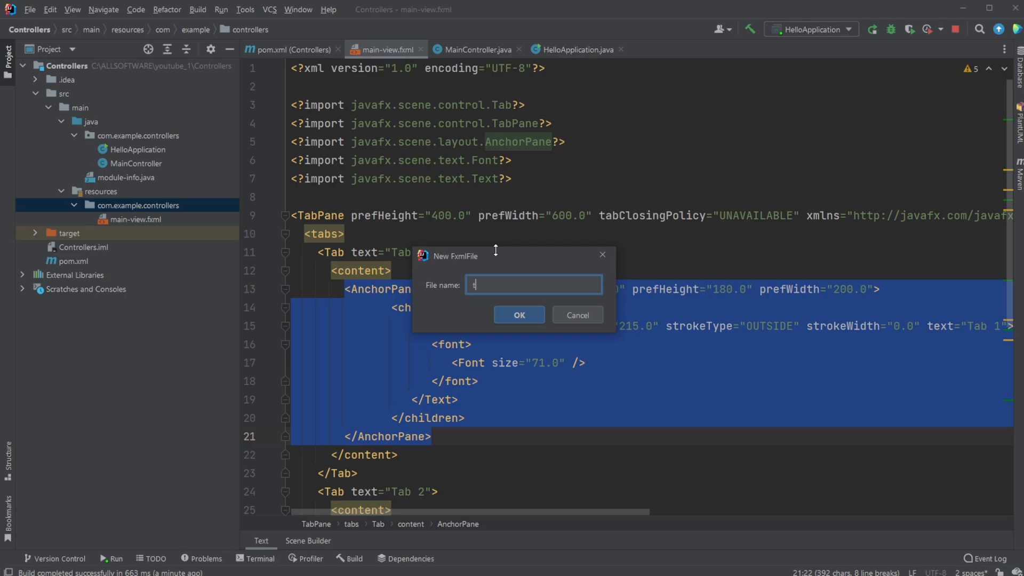
{"action": "type", "text": "tab-1"}
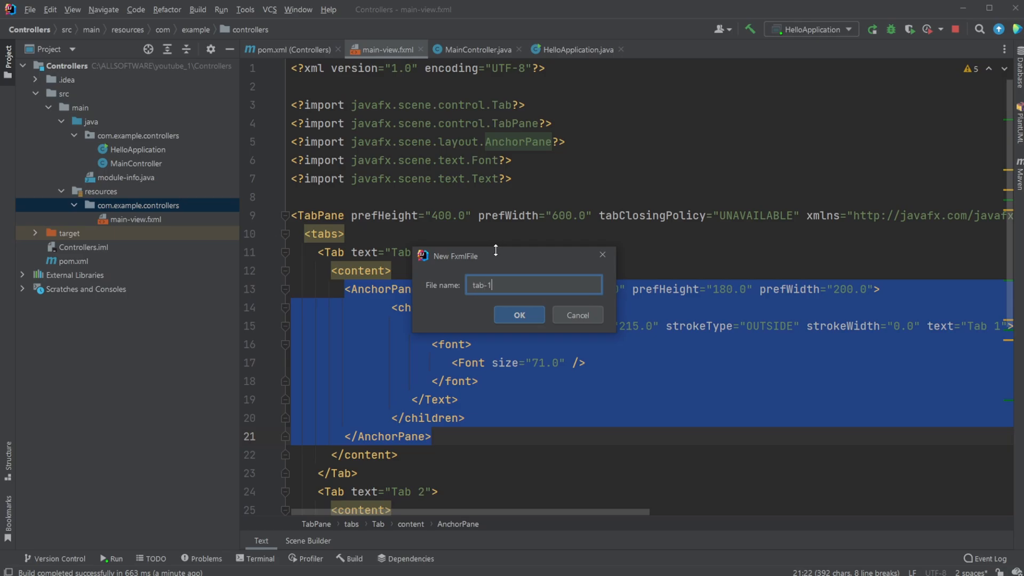
{"action": "type", "text": ".fxml"}
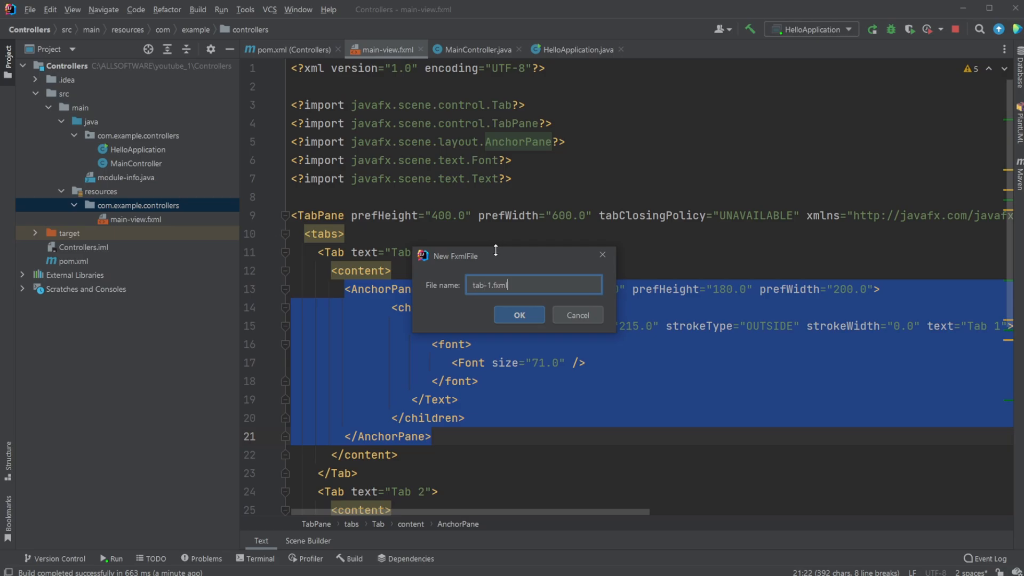
{"action": "left_click", "coordinate": [518, 315]}
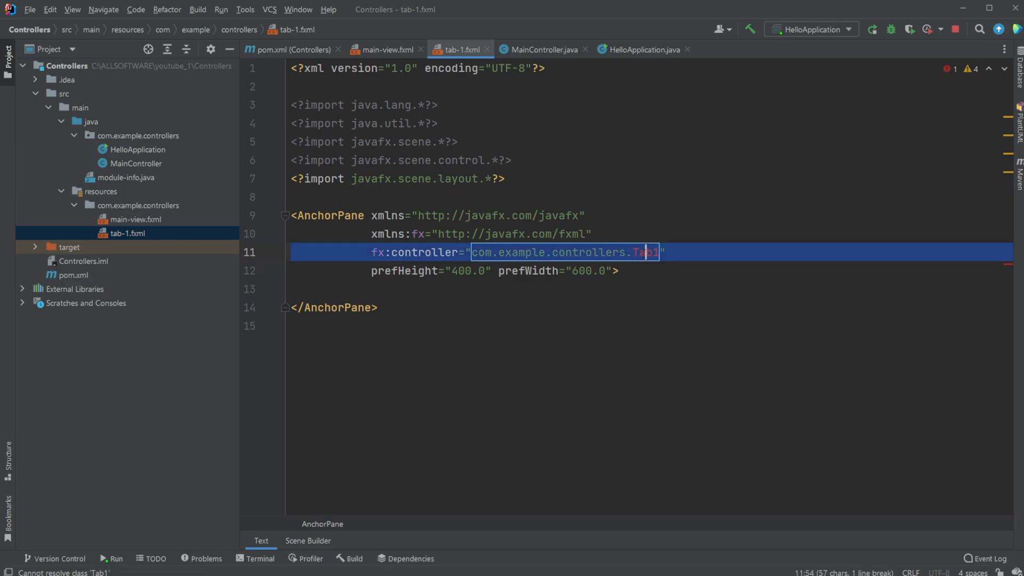
{"action": "double_click", "coordinate": [646, 252]}
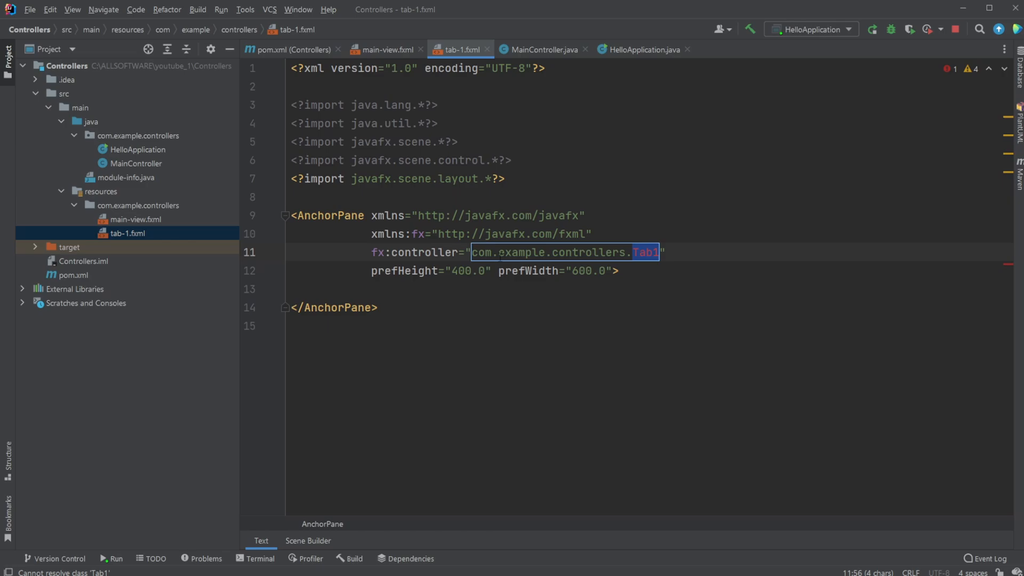
- Create a new Java class Tab1Controller in the controllers package
{"action": "right_click", "coordinate": [135, 135]}
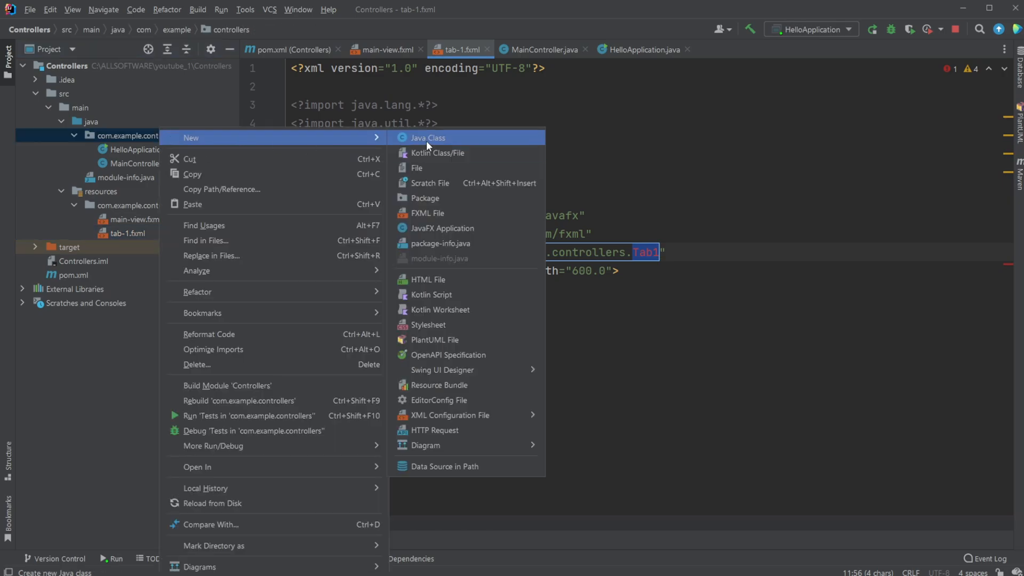
{"action": "left_click", "coordinate": [428, 137]}
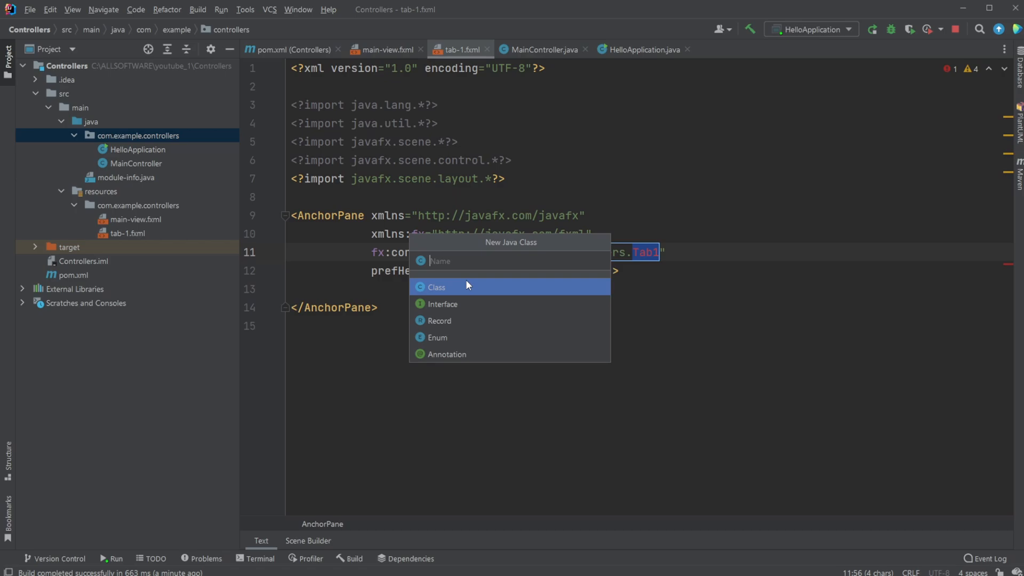
{"action": "type", "text": "Tab1Contr"}
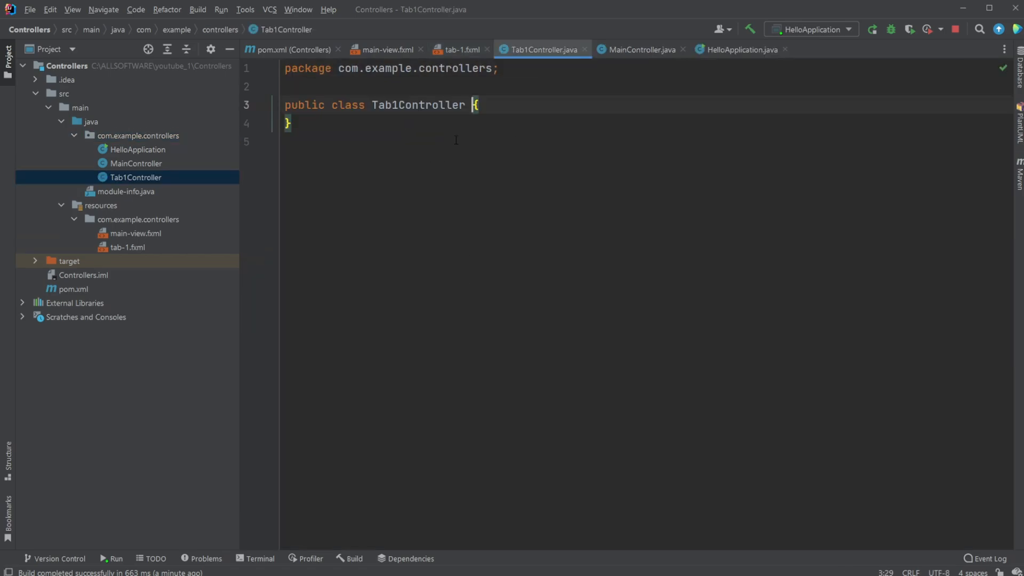
- Replace tab-1.fxml's controller with com.example.controllers.Tab1Controller via class completion
{"action": "left_click", "coordinate": [460, 49]}
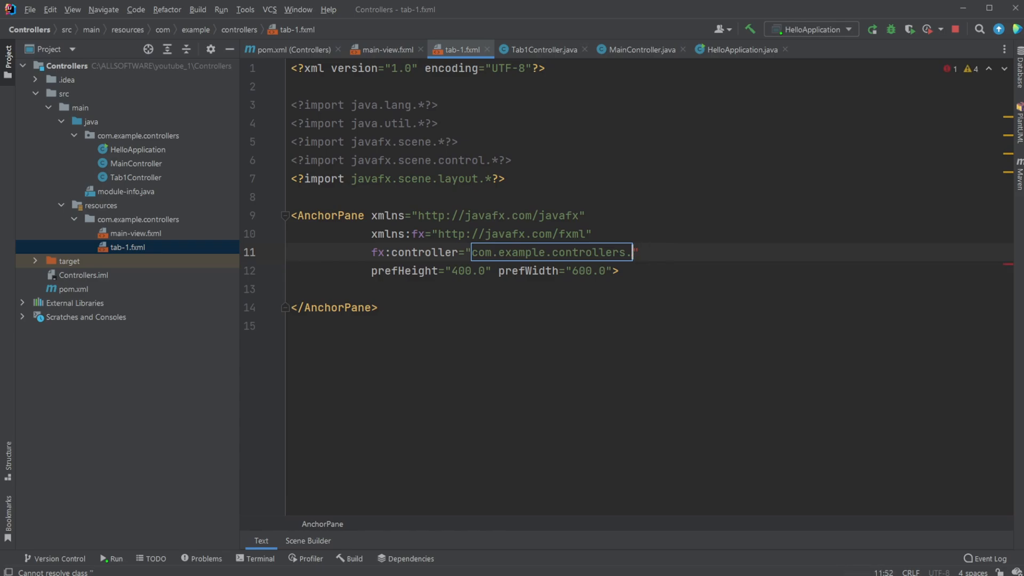
{"action": "key", "text": "Backspace"}
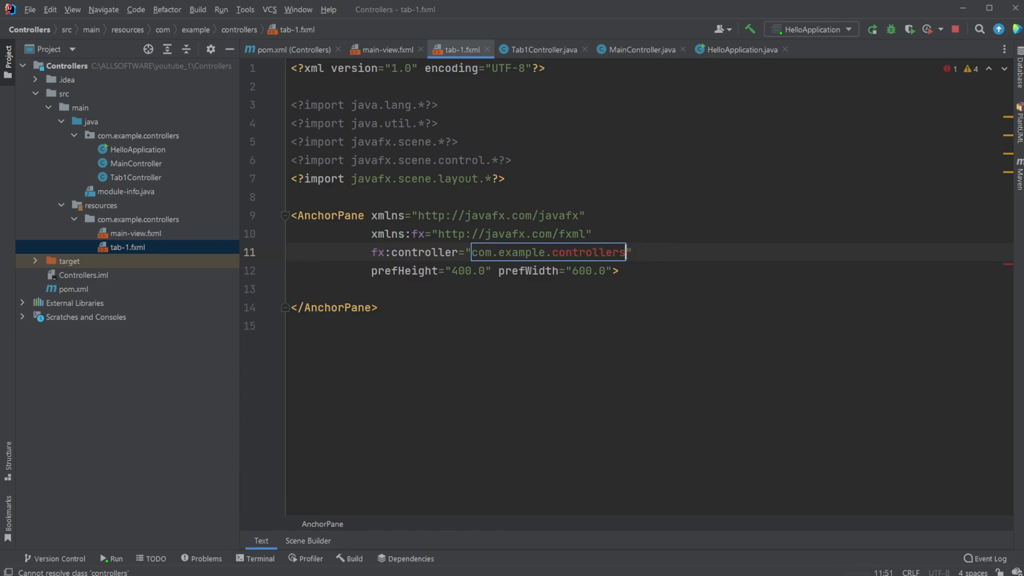
{"action": "type", "text": "."}
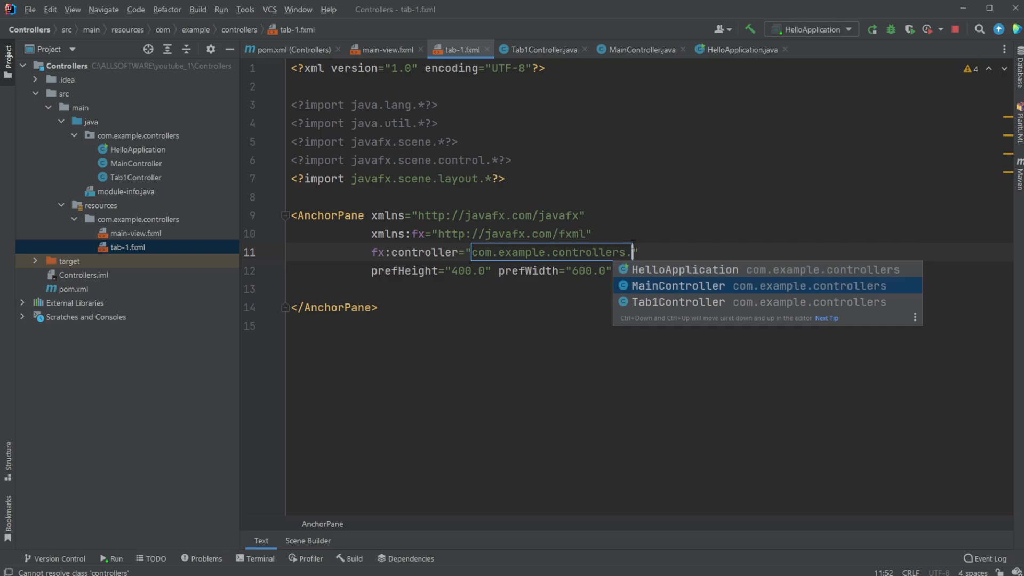
{"action": "key", "text": "Up"}
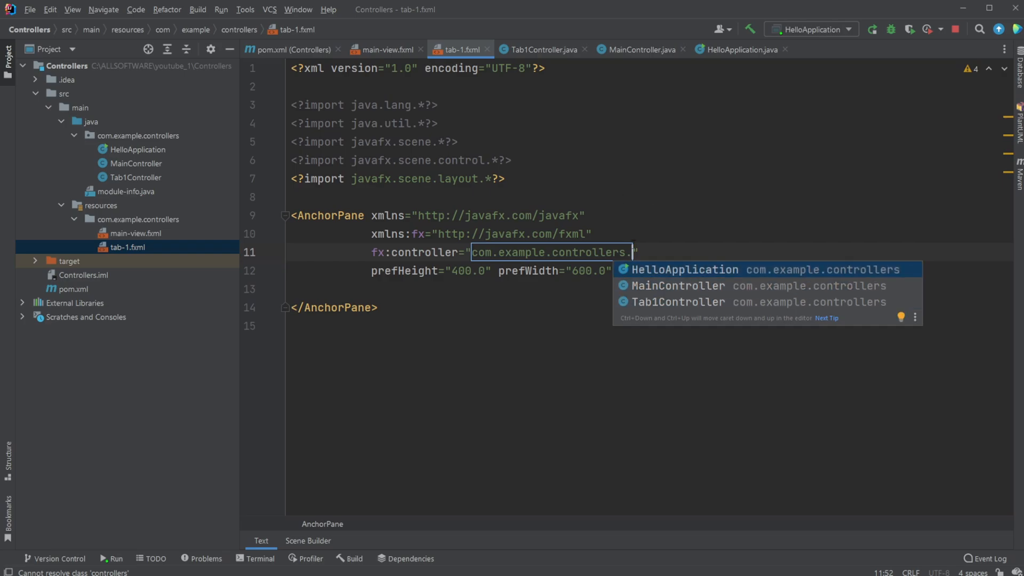
{"action": "mouse_move", "coordinate": [713, 299]}
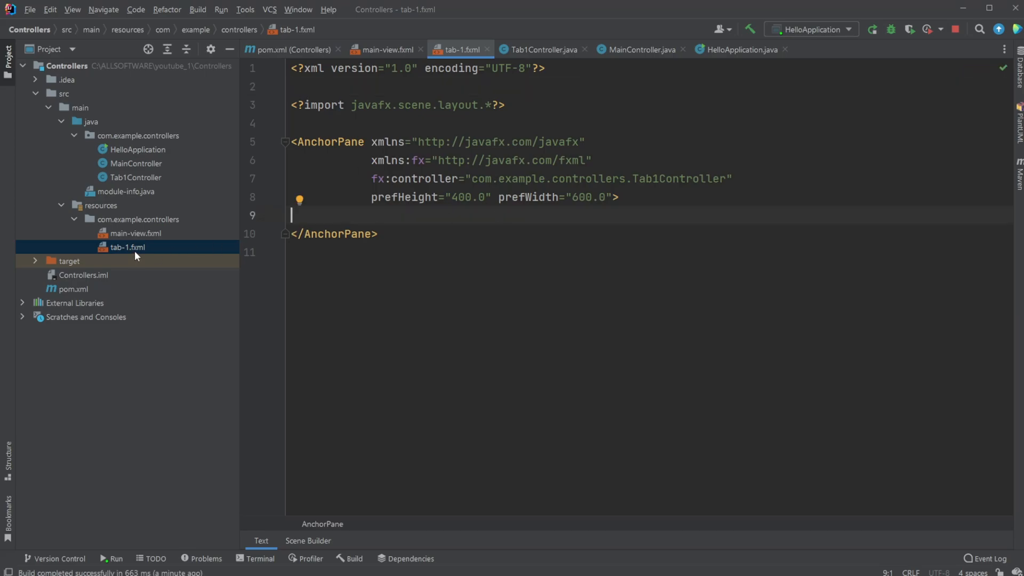
{"action": "mouse_move", "coordinate": [157, 181]}
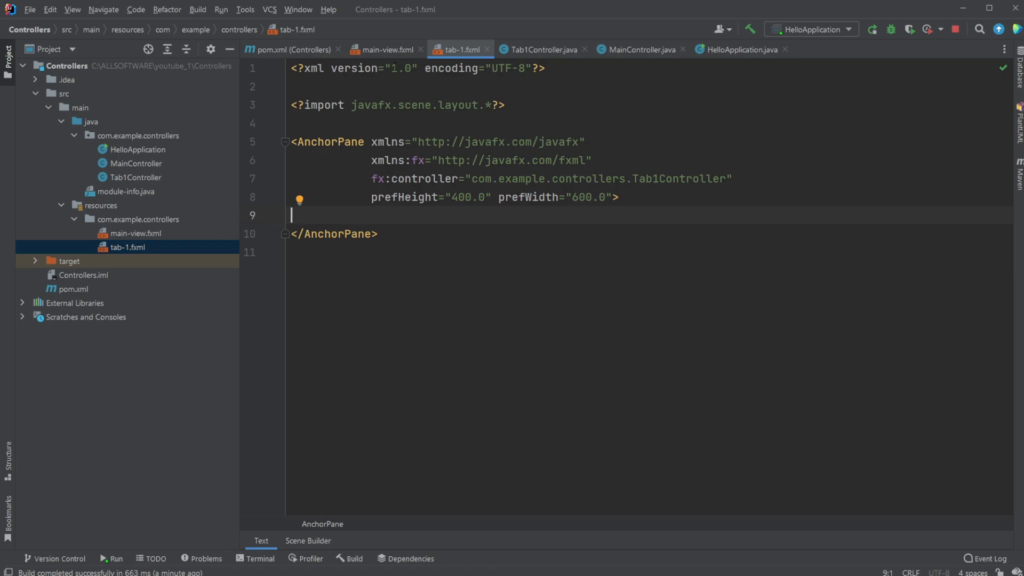
{"action": "mouse_move", "coordinate": [384, 49]}
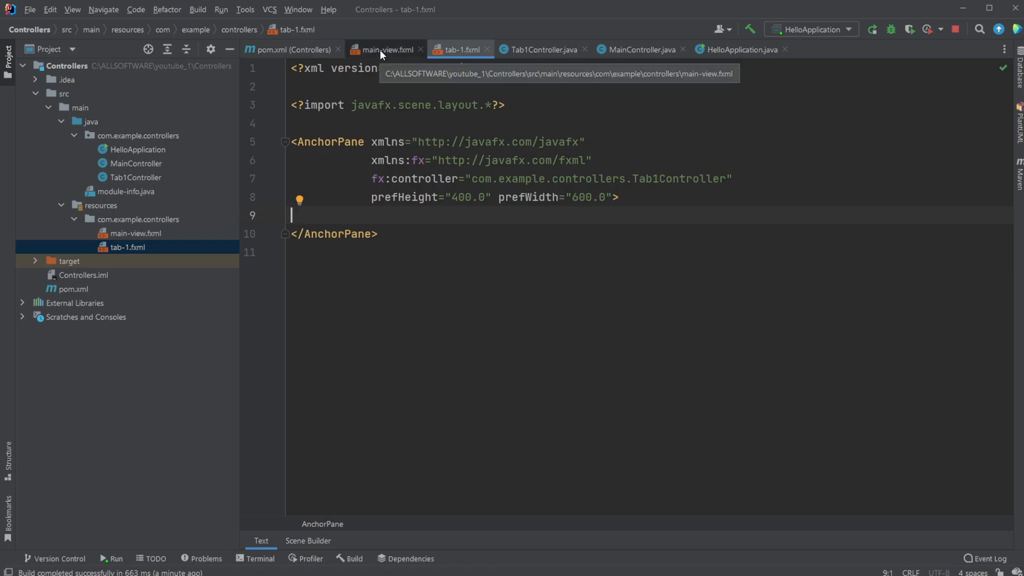
- Cut Tab 1's children block with the Text node out of main-view.fxml
{"action": "left_click", "coordinate": [384, 49]}
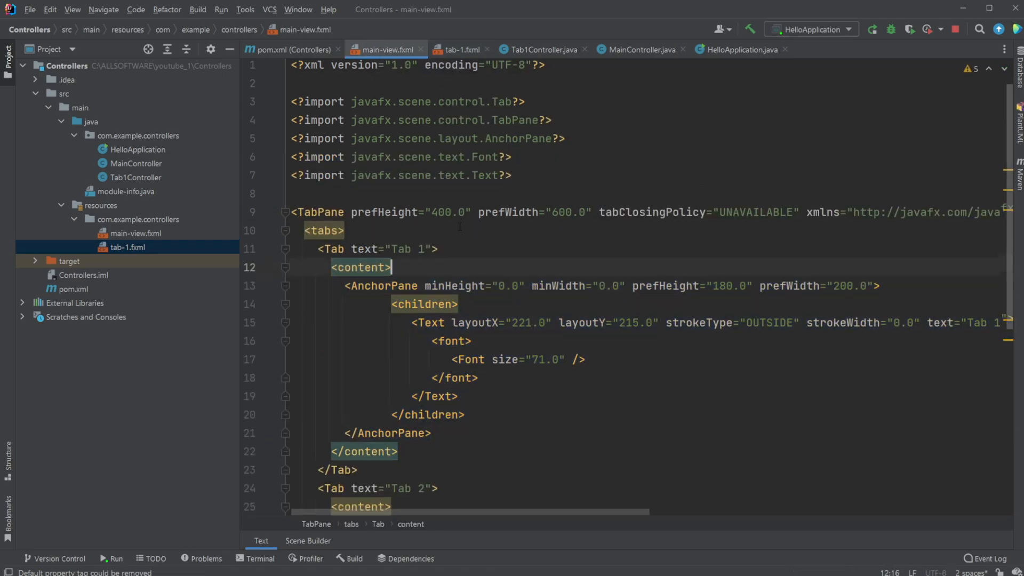
{"action": "scroll", "scroll_direction": "down", "scroll_amount": 3}
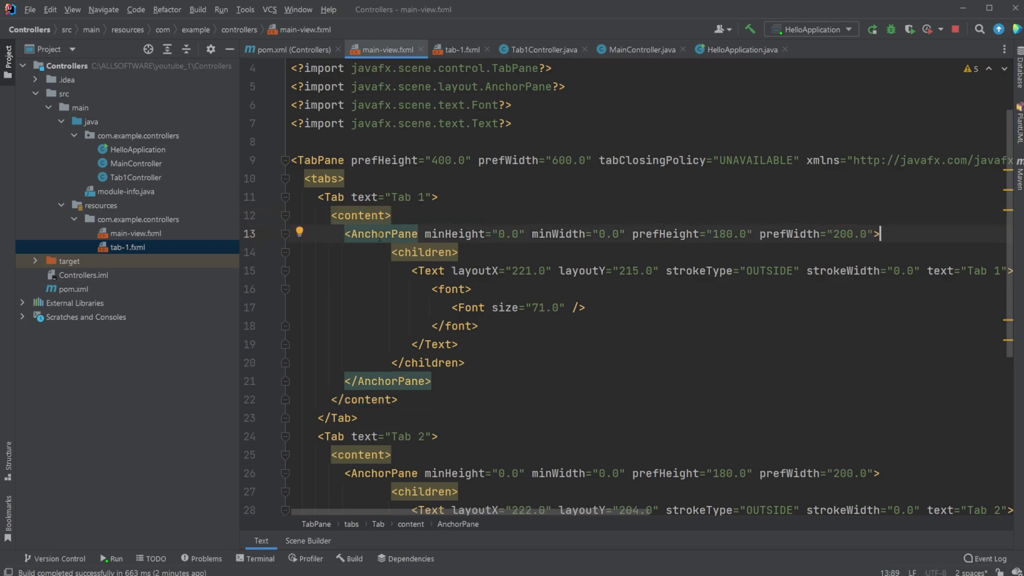
{"action": "left_click_drag", "start_coordinate": [397, 252], "coordinate": [466, 363]}
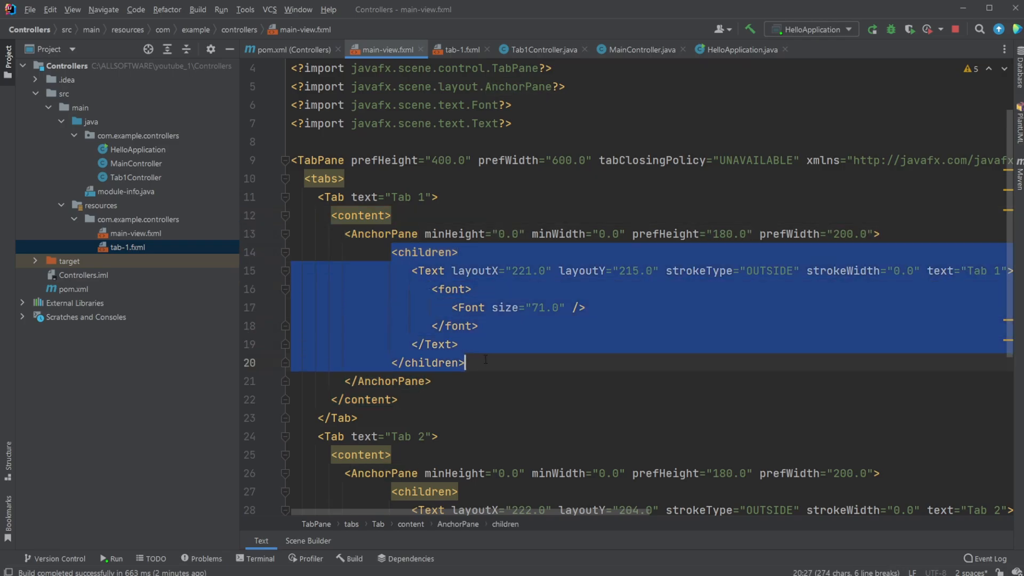
{"action": "key", "text": "Delete"}
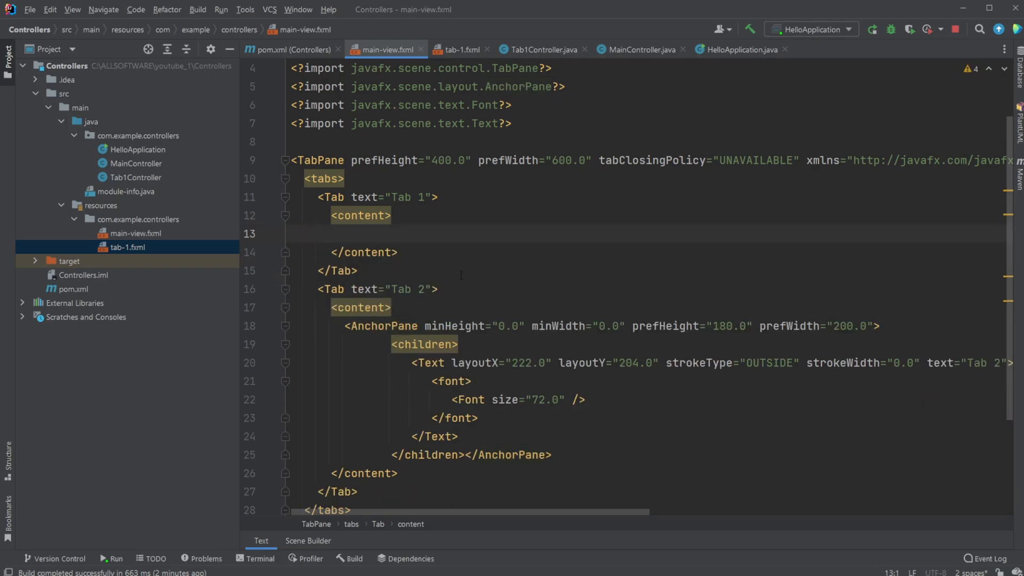
- Paste the children into tab-1.fxml's AnchorPane and import the missing Text and Font classes
{"action": "left_click", "coordinate": [462, 49]}
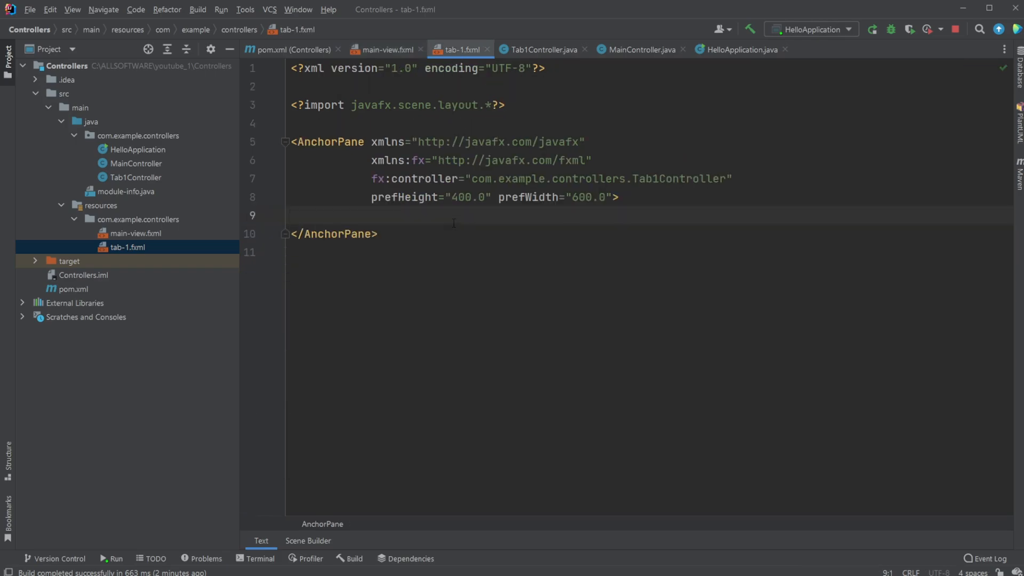
{"action": "type", "text": "<children>"}
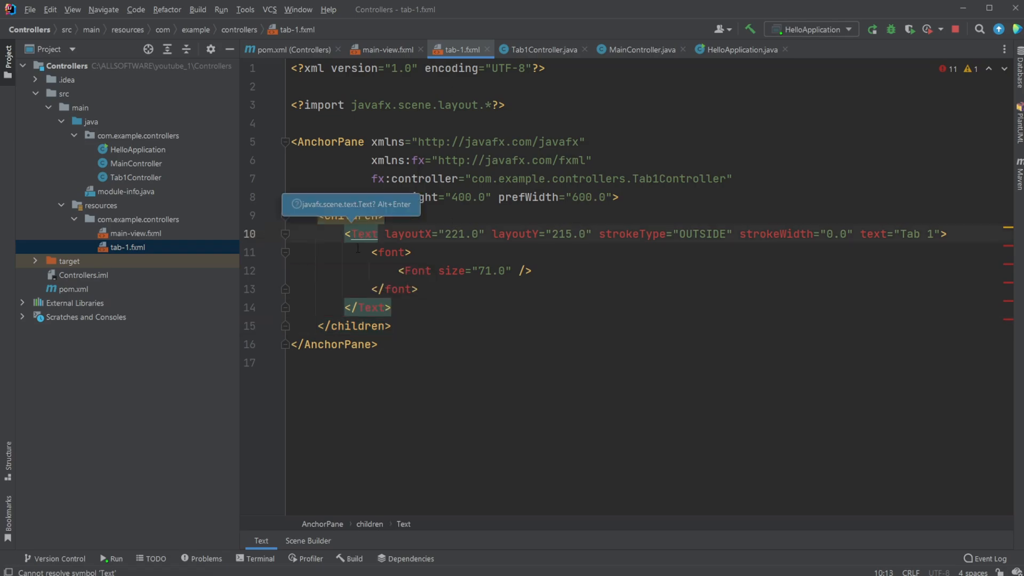
{"action": "key", "text": "Alt+Enter"}
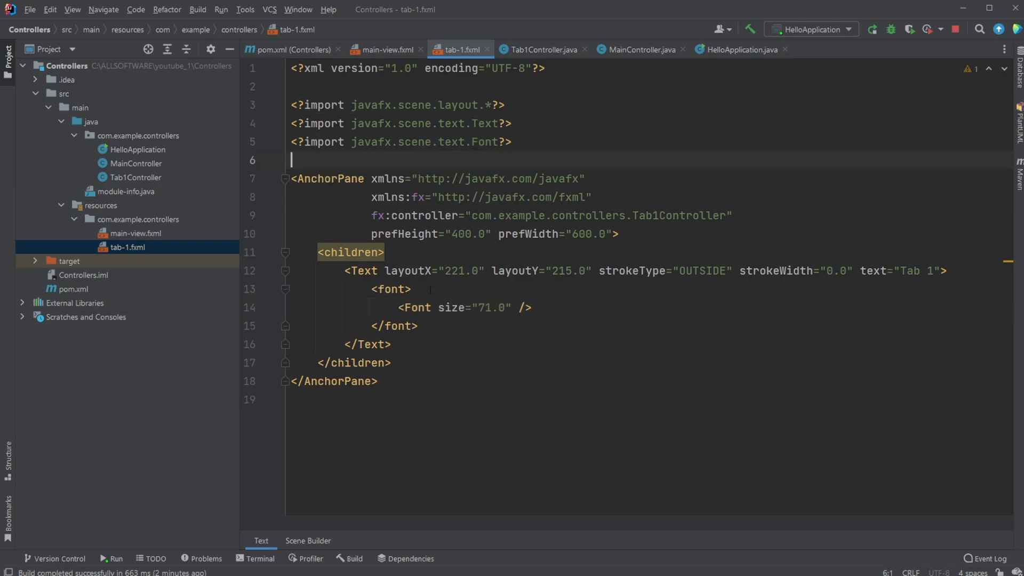
{"action": "left_click", "coordinate": [384, 49]}
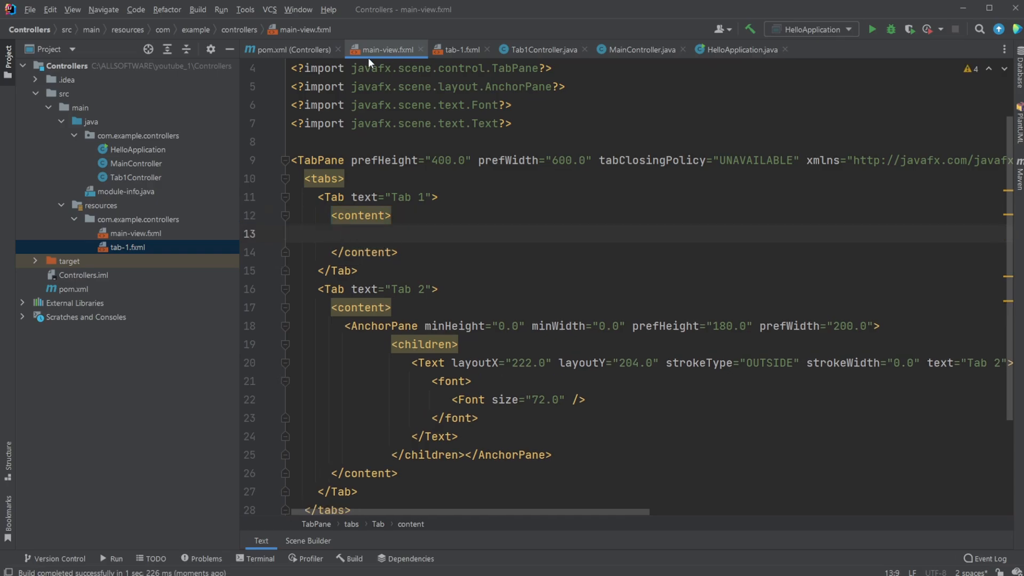
- Set Tab 1's content to a self-closing <fx:include source="tab-1.fxml"/> and build the project
{"action": "type", "text": "<"}
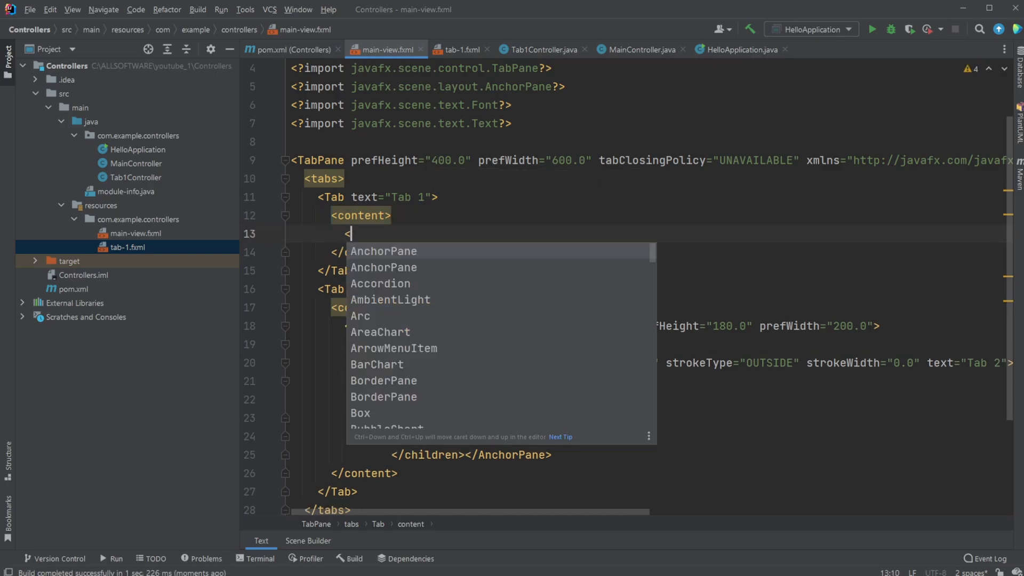
{"action": "type", "text": "fx:include source=\"tab-1.fxml\"></fx:include>"}
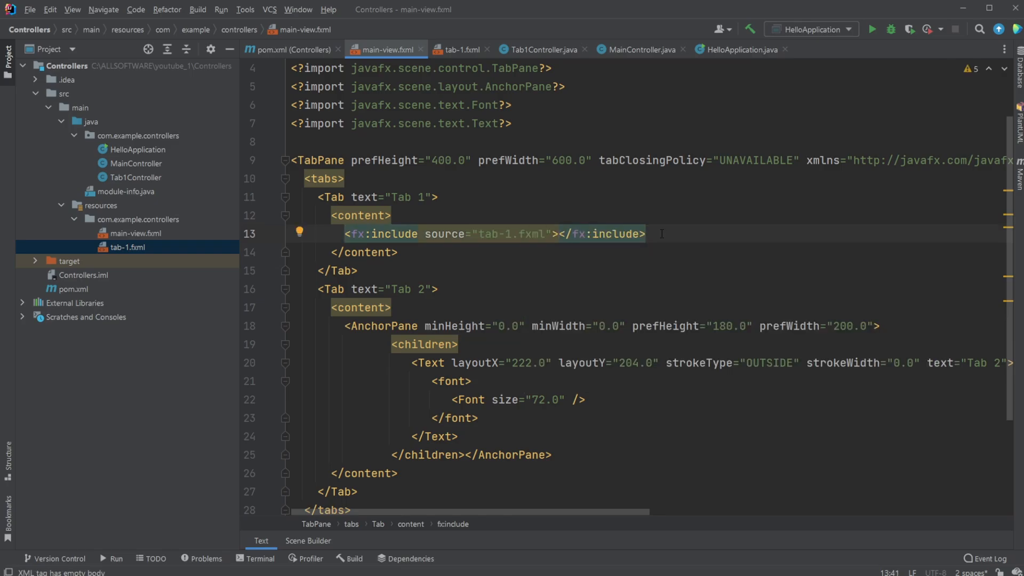
{"action": "key", "text": "Delete"}
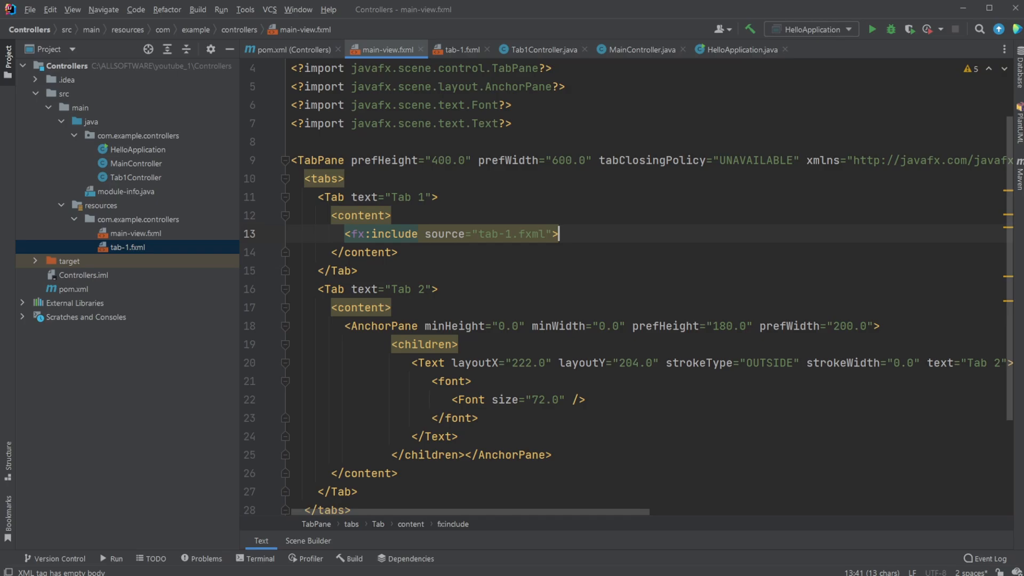
{"action": "type", "text": "/>"}
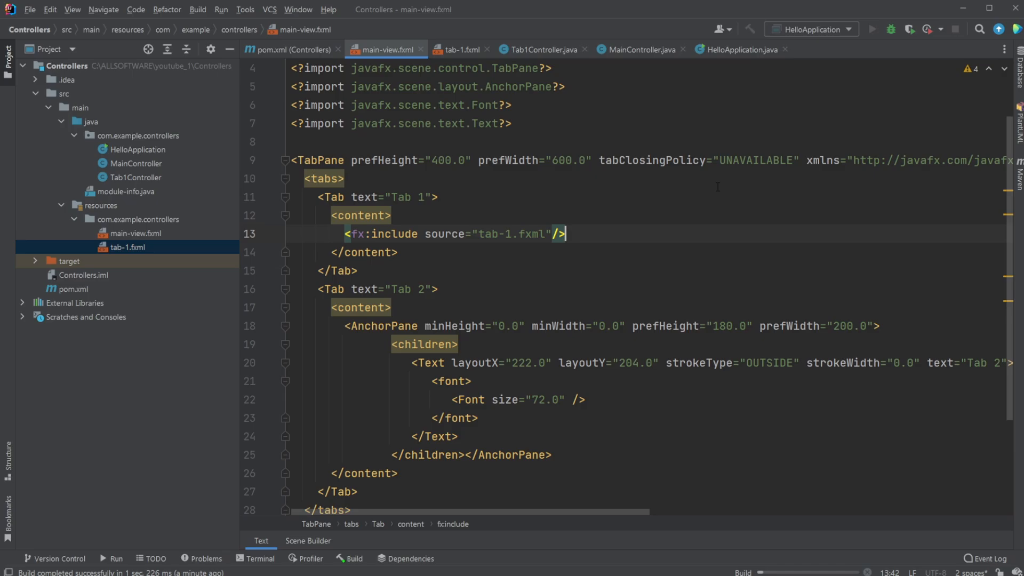
{"action": "left_click", "coordinate": [875, 30]}
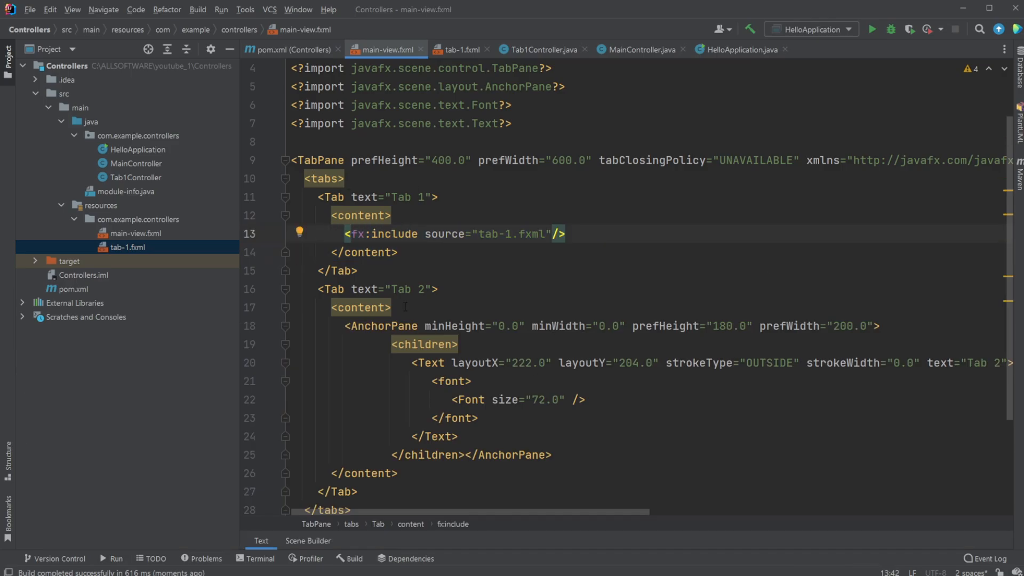
- Preview main-view.fxml in Scene Builder, then open tab-1.fxml's layout and deselect its Tab 1 text
{"action": "left_click", "coordinate": [307, 541]}
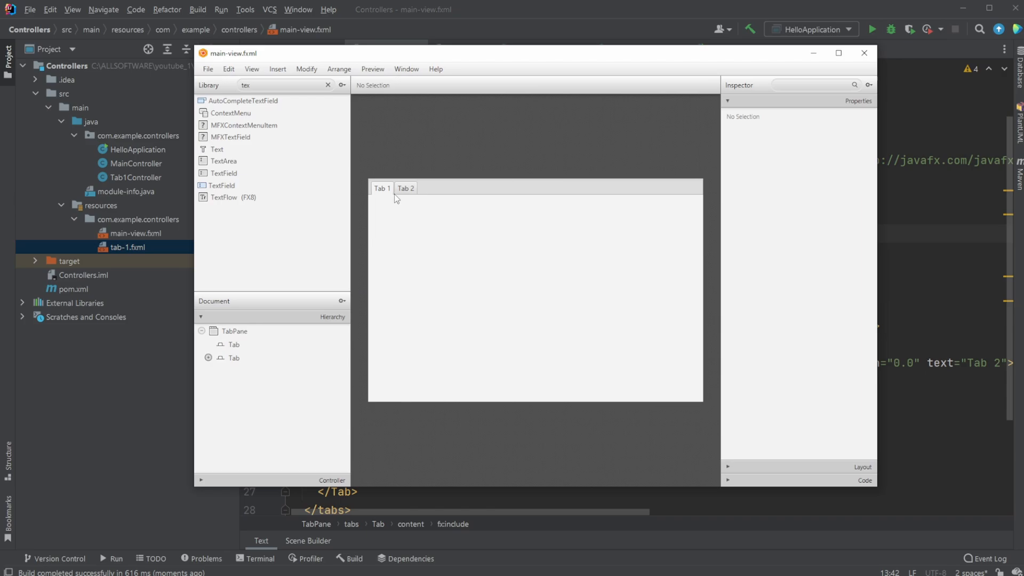
{"action": "left_click", "coordinate": [382, 187]}
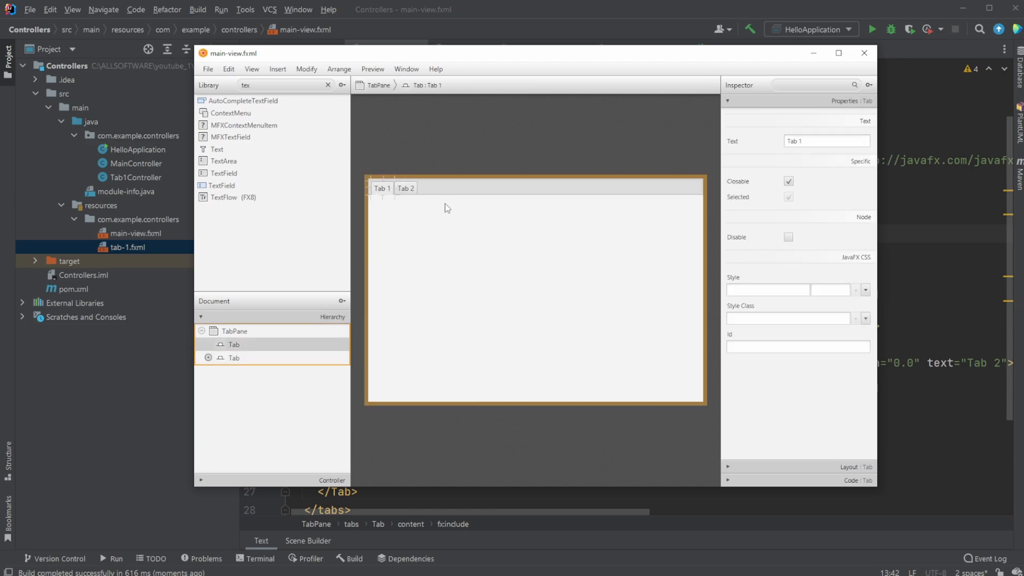
{"action": "left_click", "coordinate": [233, 344]}
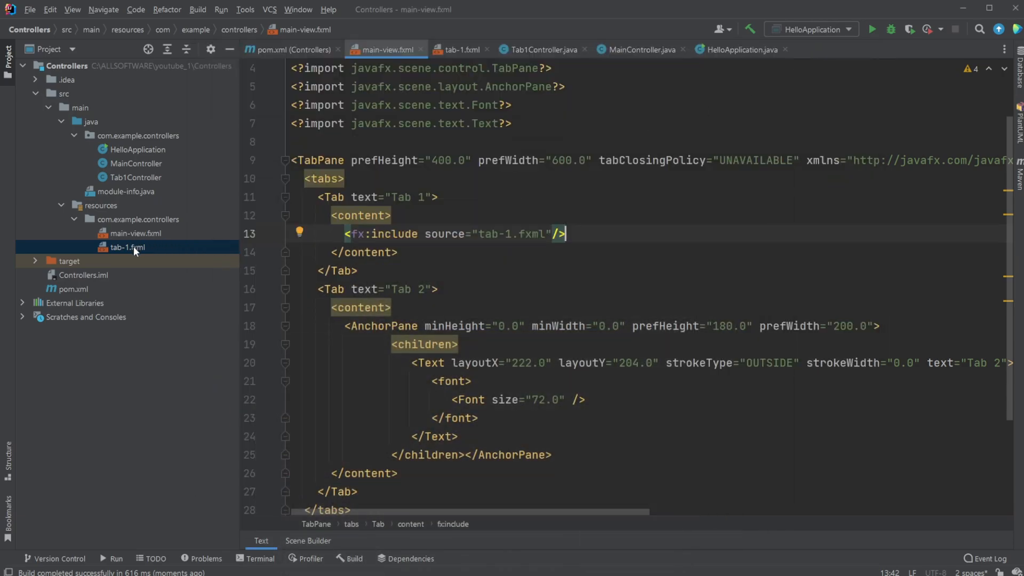
{"action": "left_click", "coordinate": [126, 246]}
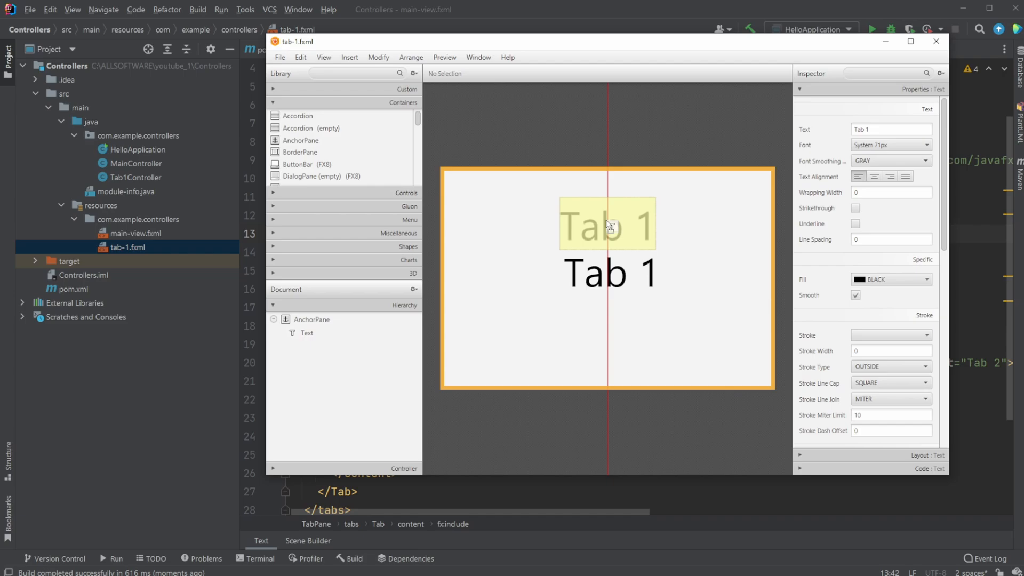
{"action": "left_click", "coordinate": [605, 223]}
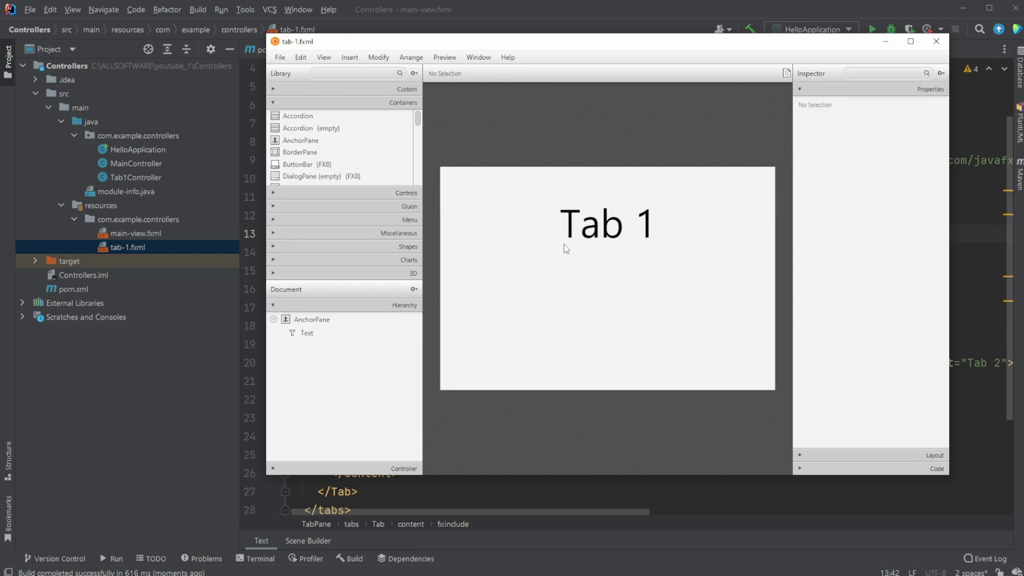
{"action": "mouse_move", "coordinate": [600, 301]}
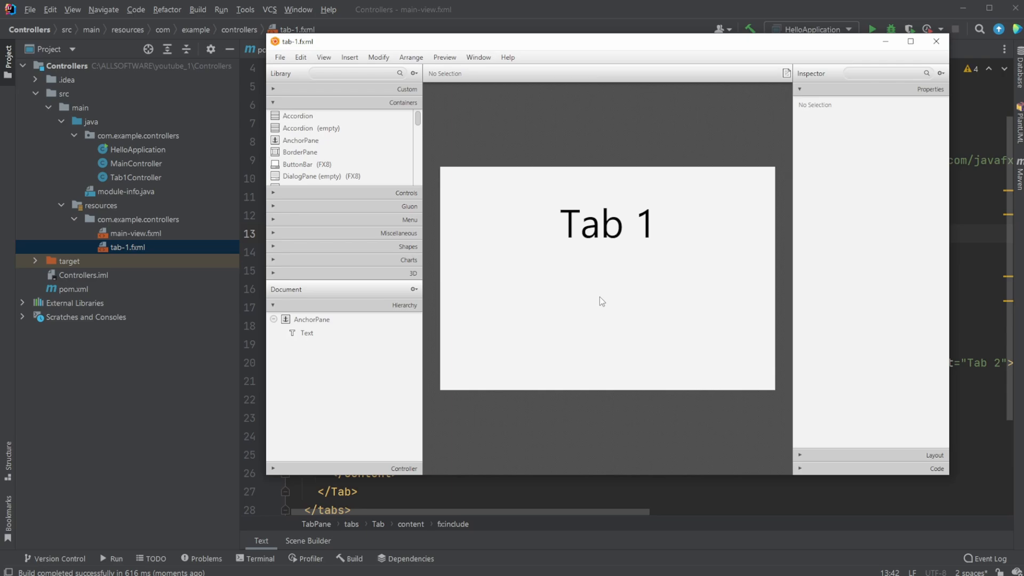
{"action": "mouse_move", "coordinate": [473, 186]}
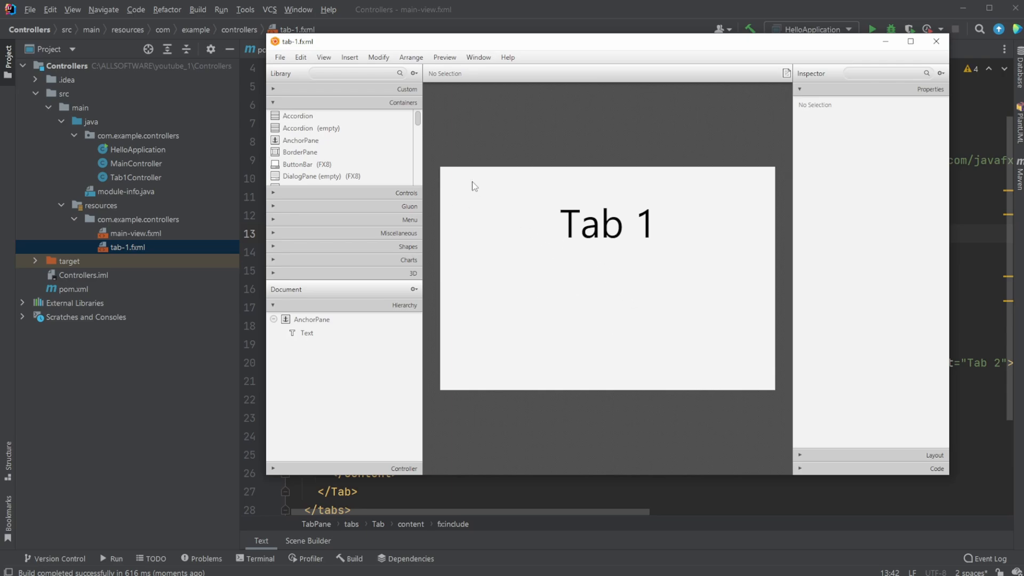
{"action": "mouse_move", "coordinate": [634, 149]}
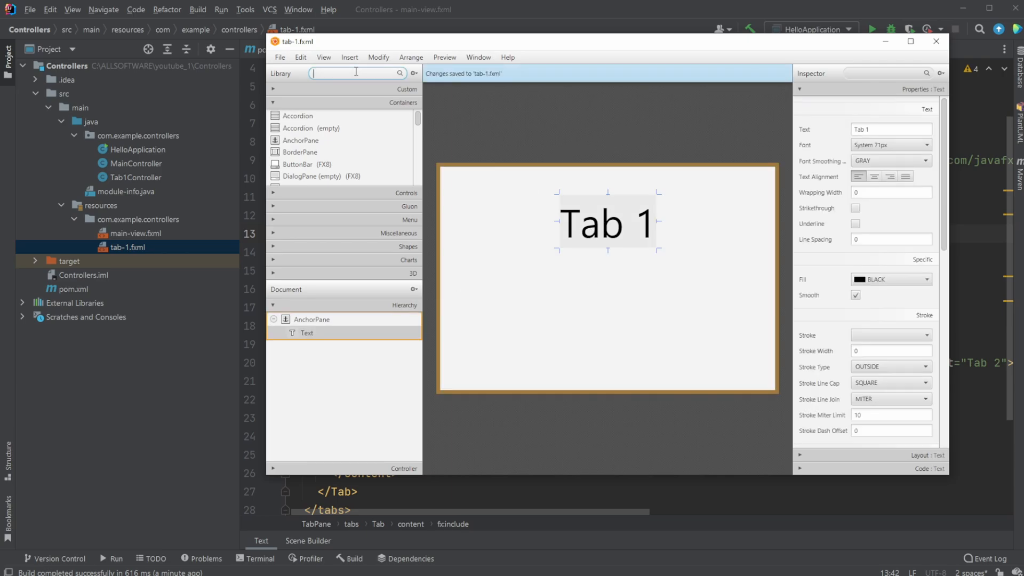
- Add a Button with On Action buttonClicked and copy the sample Tab1Controller skeleton
{"action": "type", "text": "butt"}
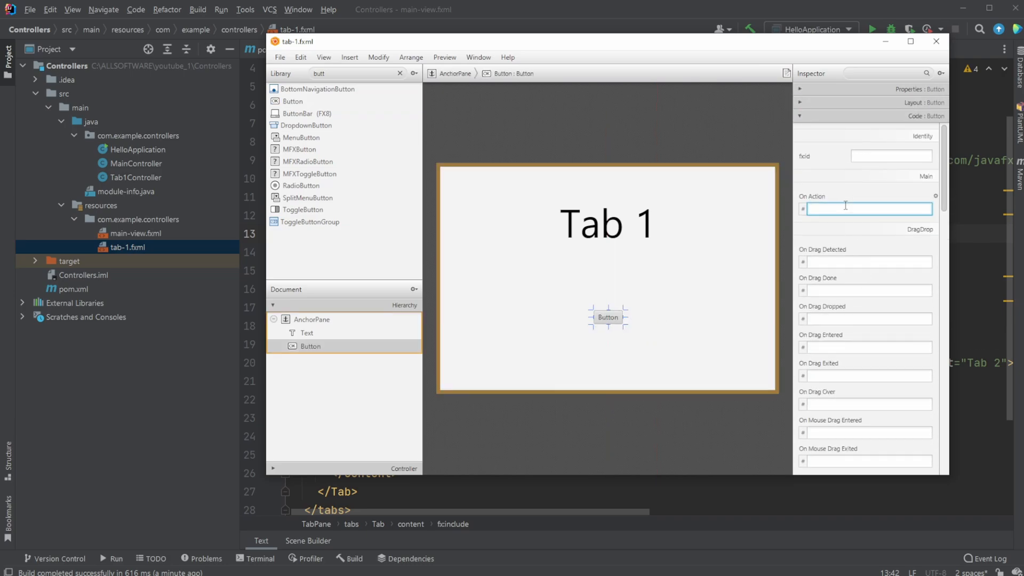
{"action": "type", "text": "button"}
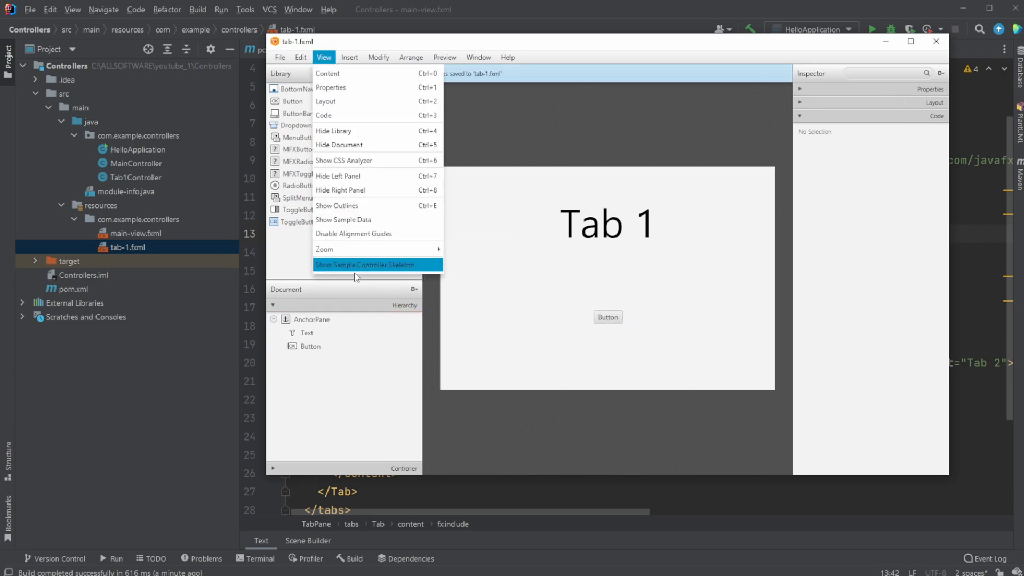
{"action": "left_click", "coordinate": [356, 264]}
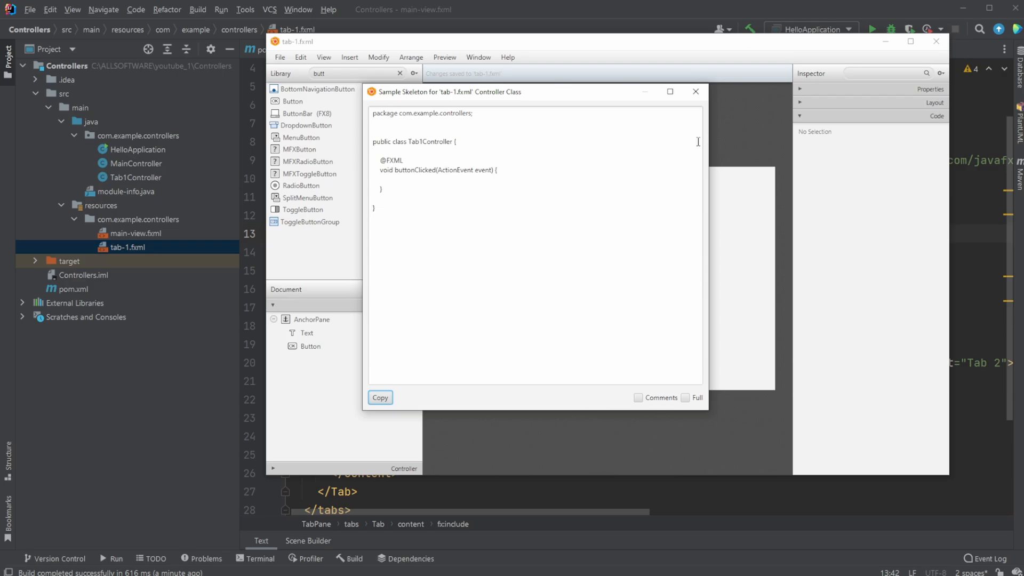
{"action": "left_click", "coordinate": [696, 92]}
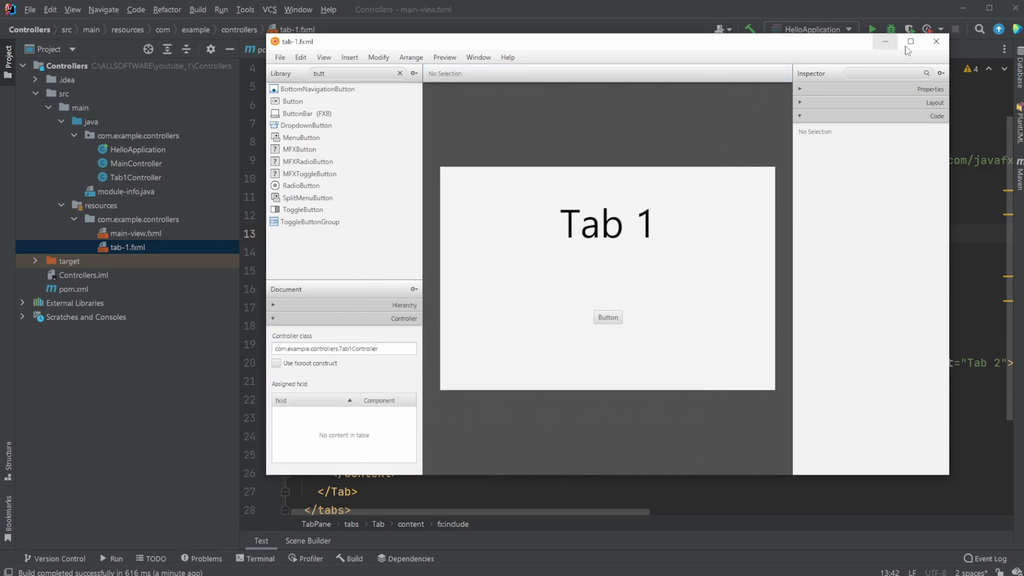
- Paste the skeleton into Tab1Controller.java with buttonClicked printing "Button clicked!"
{"action": "double_click", "coordinate": [136, 177]}
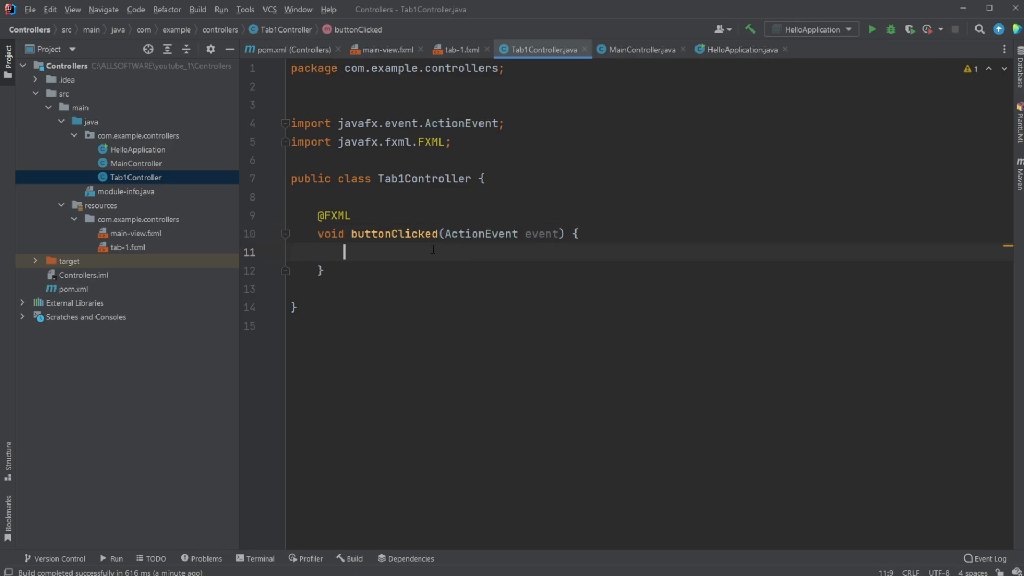
{"action": "type", "text": "so"}
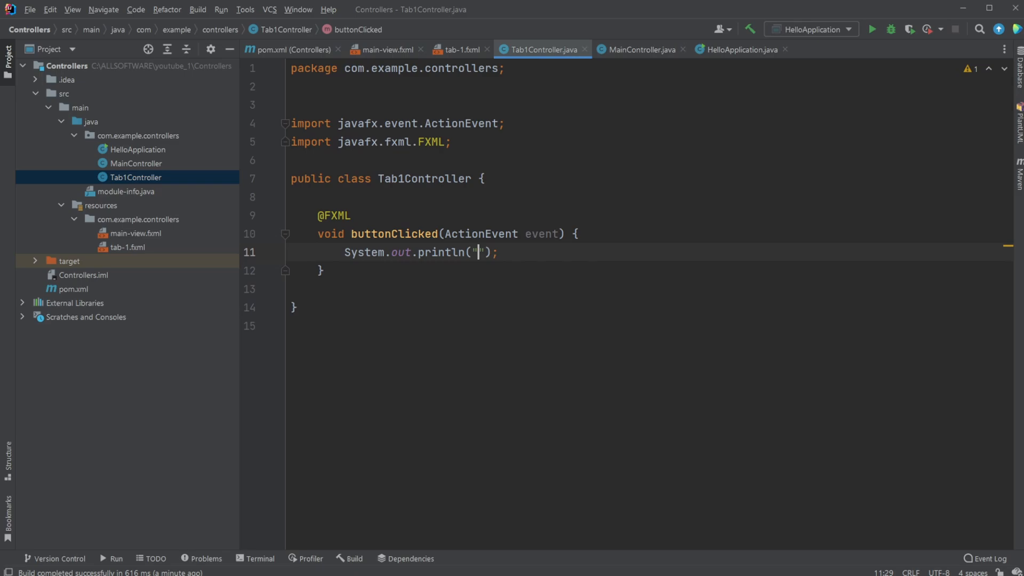
{"action": "type", "text": "BUtton"}
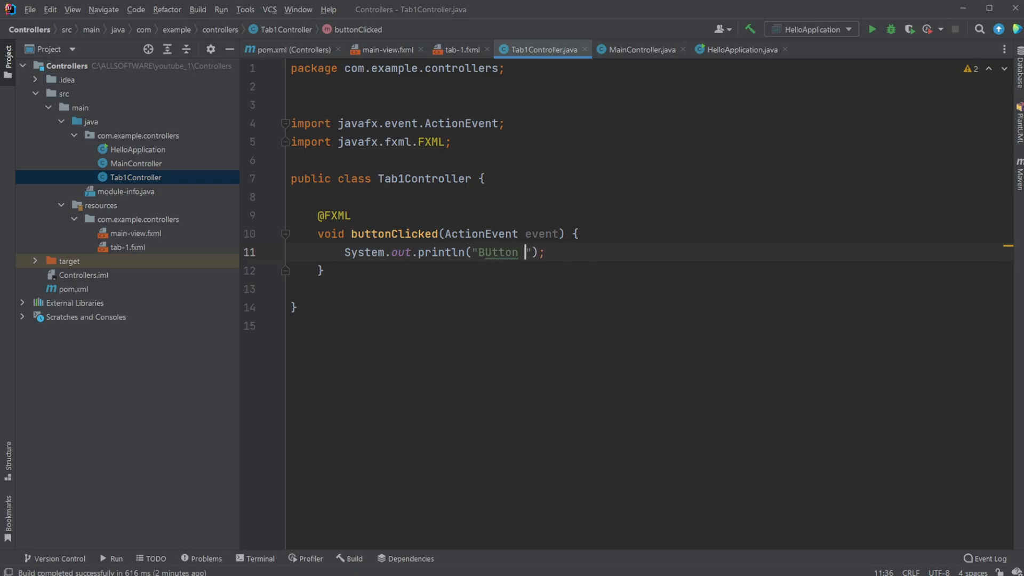
{"action": "type", "text": "Button clicked"}
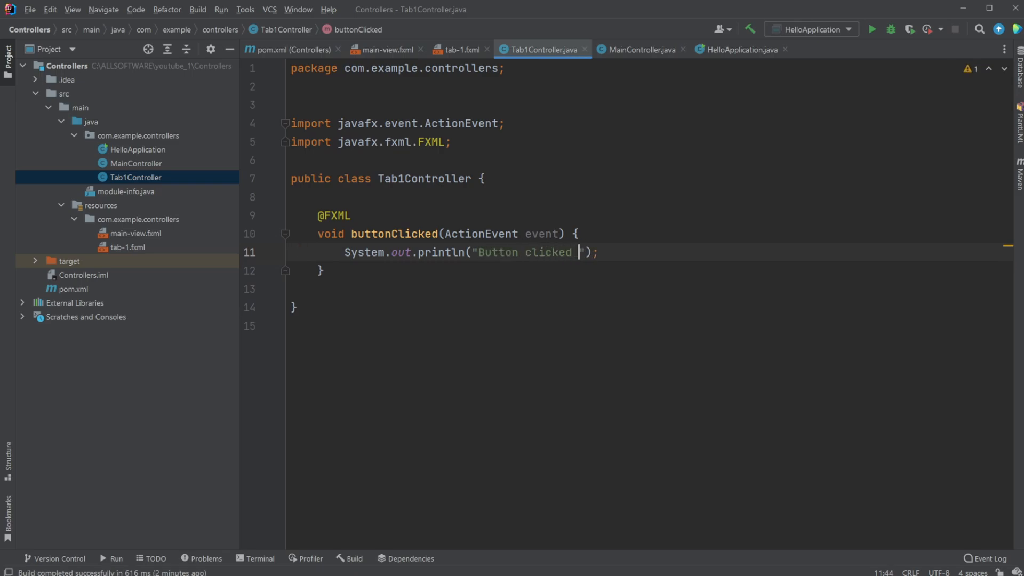
{"action": "type", "text": "!"}
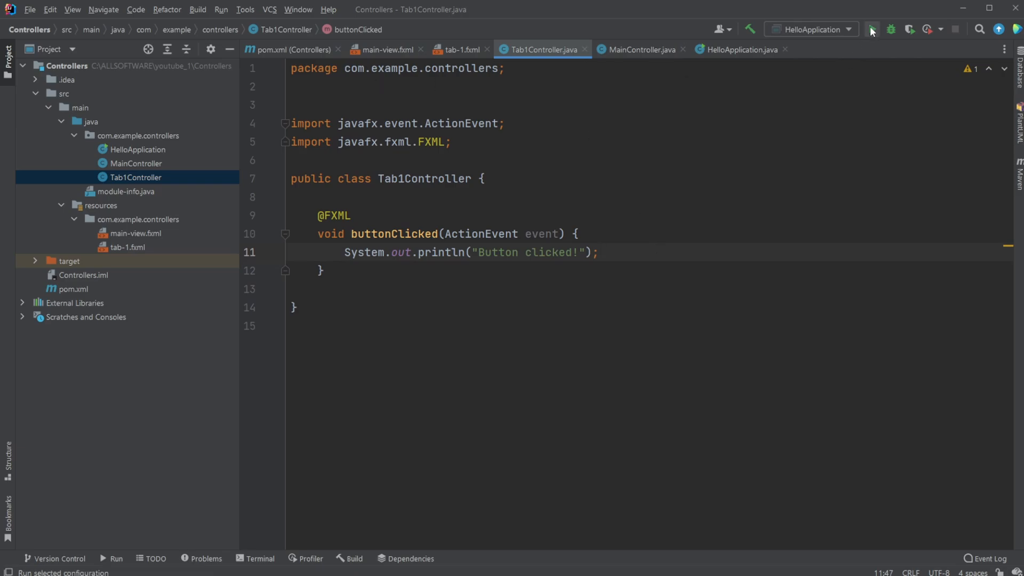
- Run the application and review the include line in main-view.fxml and the Button markup in tab-1.fxml
{"action": "left_click", "coordinate": [871, 30]}
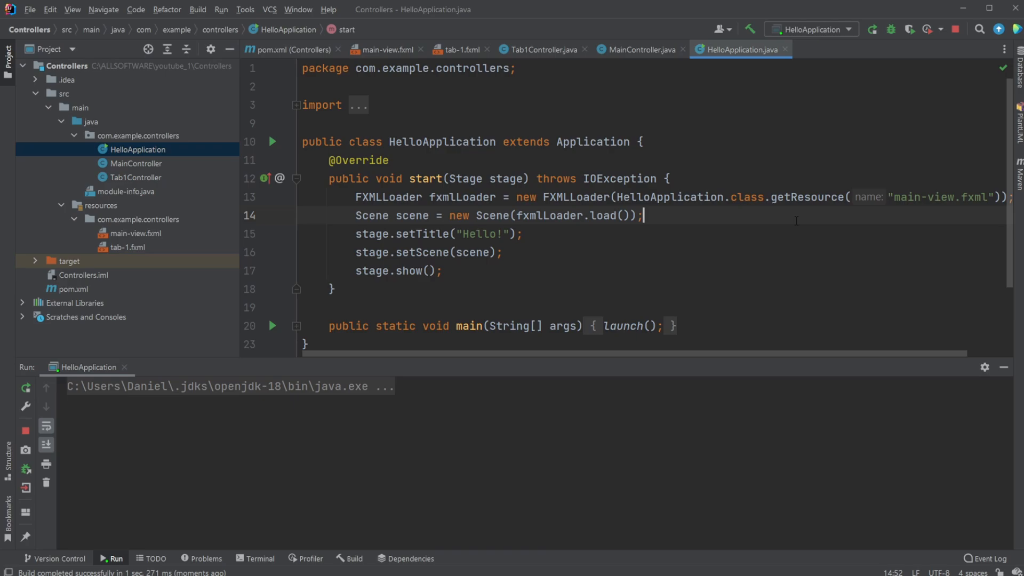
{"action": "double_click", "coordinate": [937, 197]}
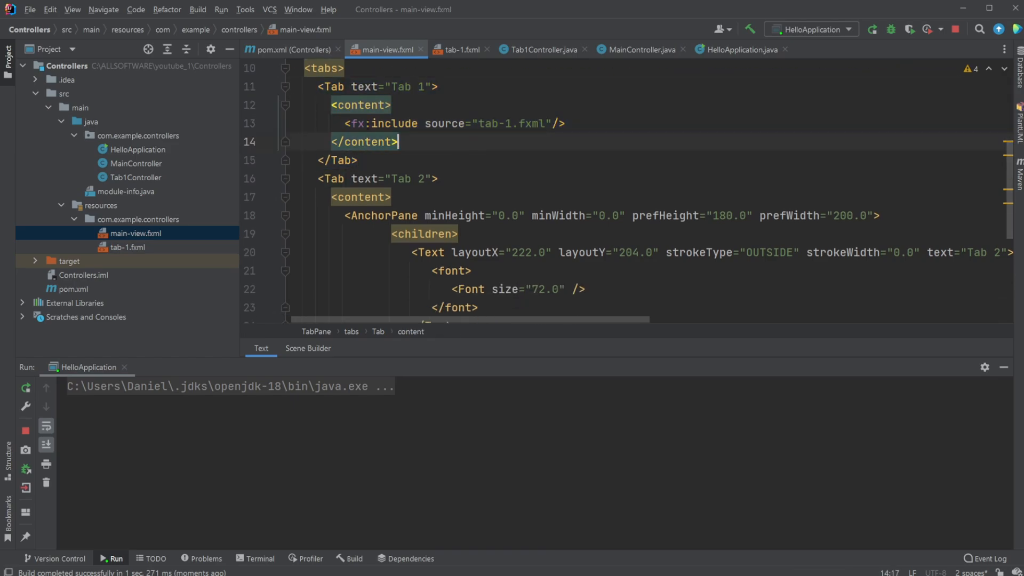
{"action": "double_click", "coordinate": [444, 123]}
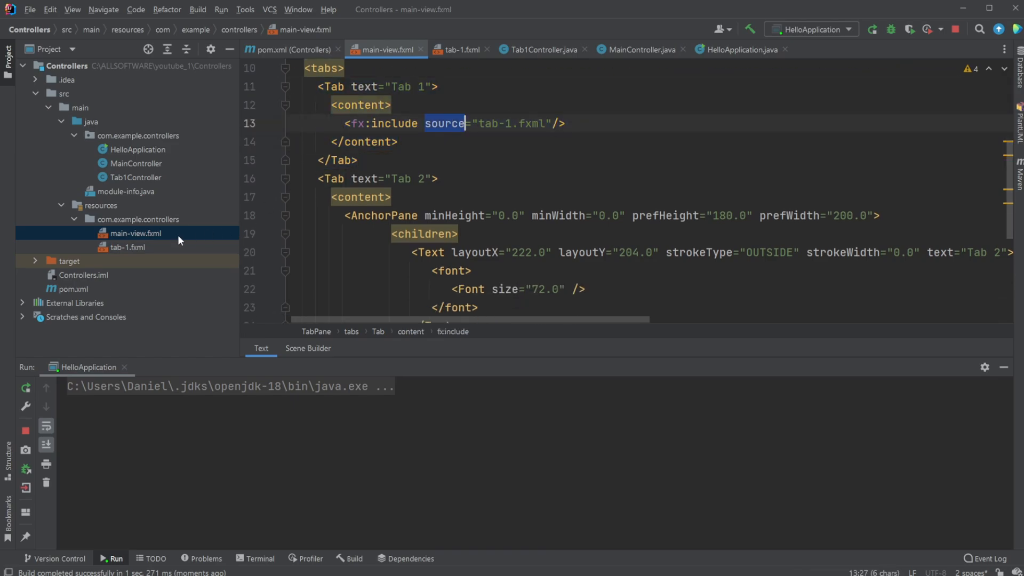
{"action": "left_click", "coordinate": [457, 49]}
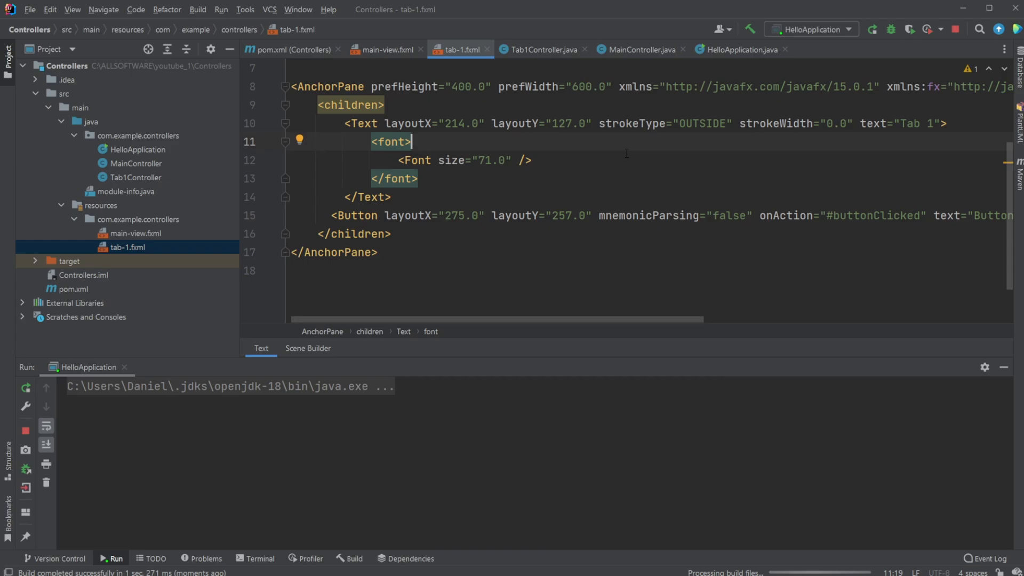
{"action": "double_click", "coordinate": [454, 123]}
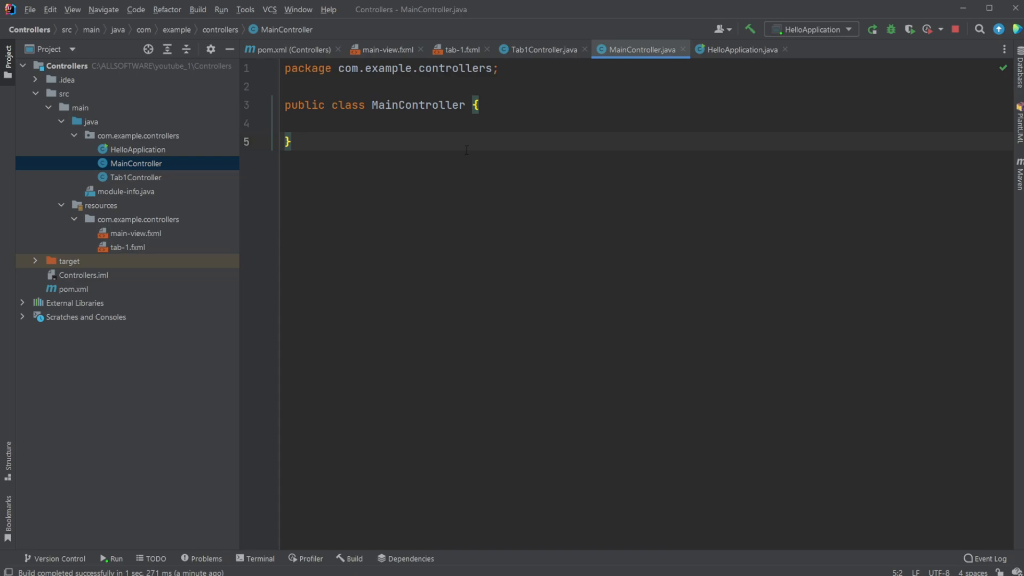
{"action": "mouse_move", "coordinate": [139, 242]}
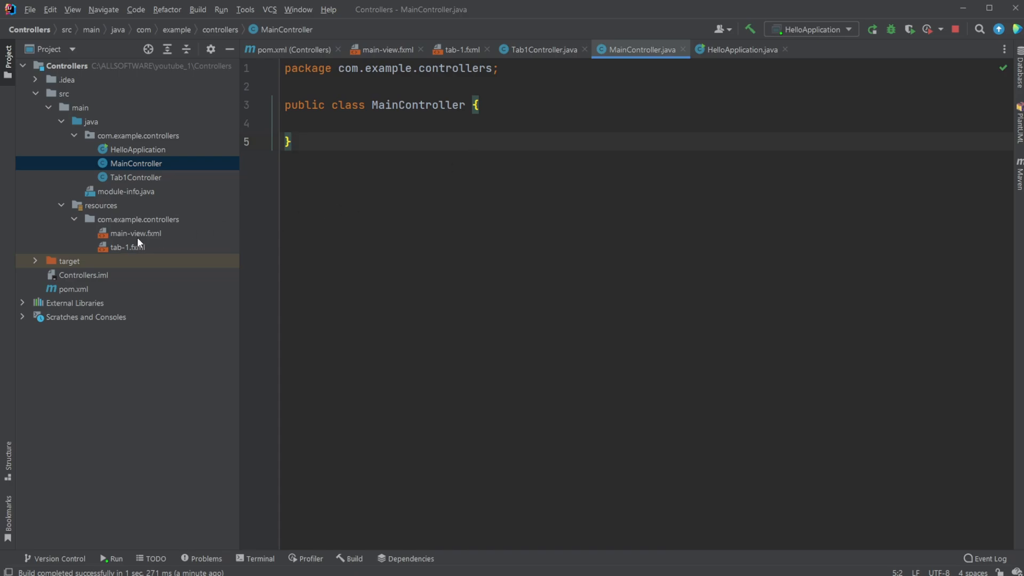
{"action": "mouse_move", "coordinate": [157, 249]}
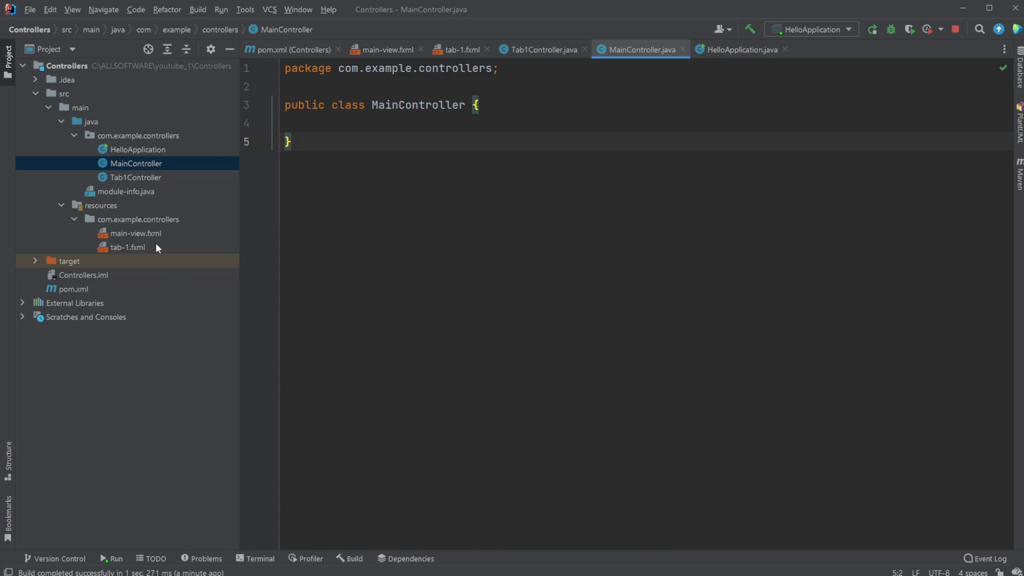
{"action": "mouse_move", "coordinate": [165, 258]}
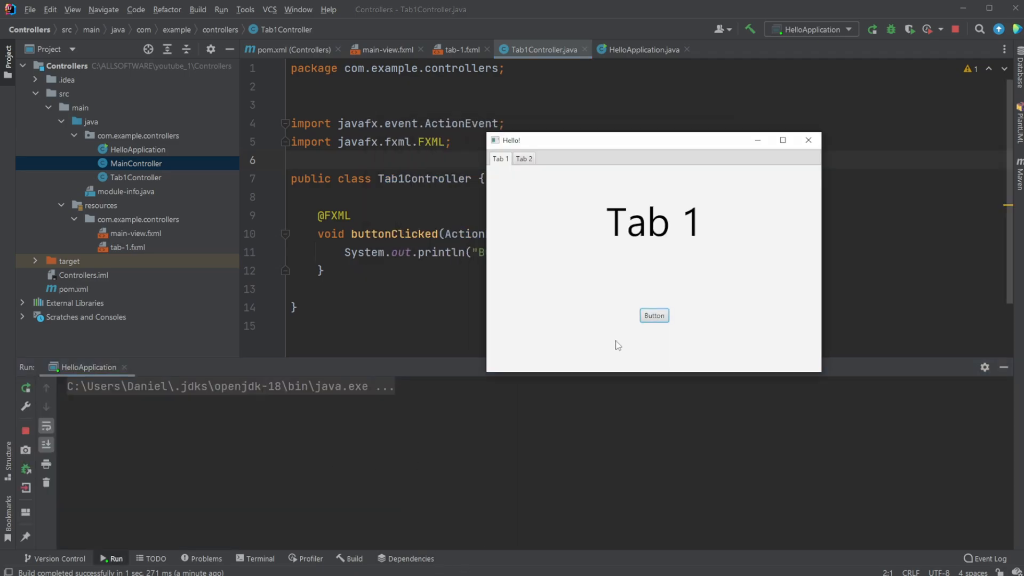
- Click Tab 1's button to see "Button clicked!" in the console, close the app, return to main-view.fxml
{"action": "left_click", "coordinate": [654, 316]}
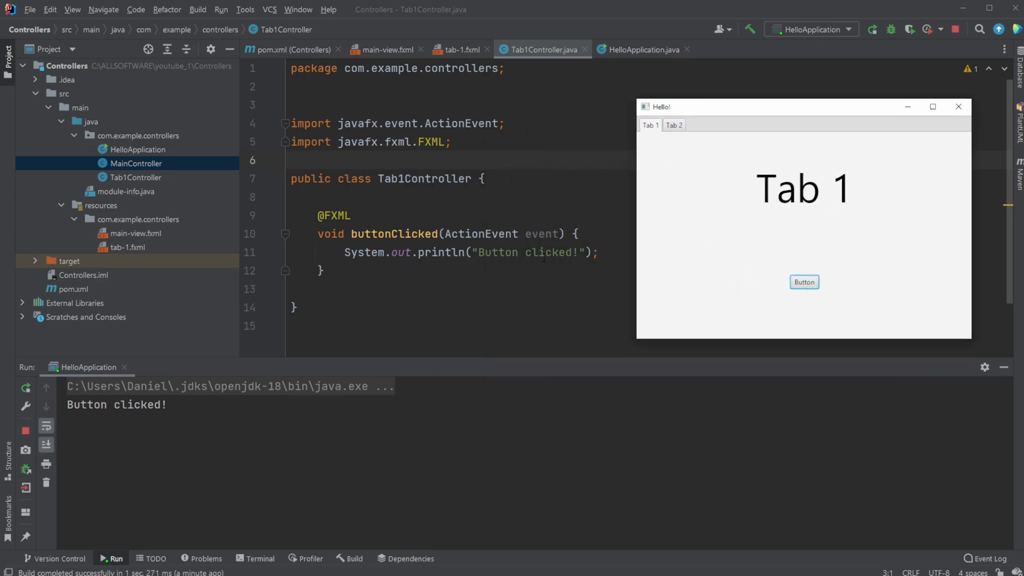
{"action": "left_click", "coordinate": [804, 281]}
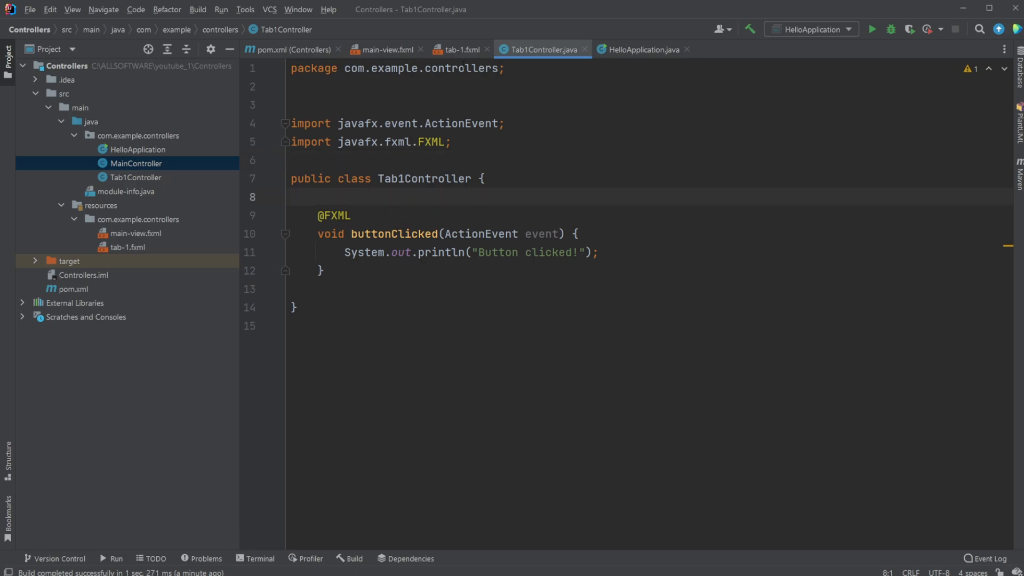
{"action": "mouse_move", "coordinate": [150, 190]}
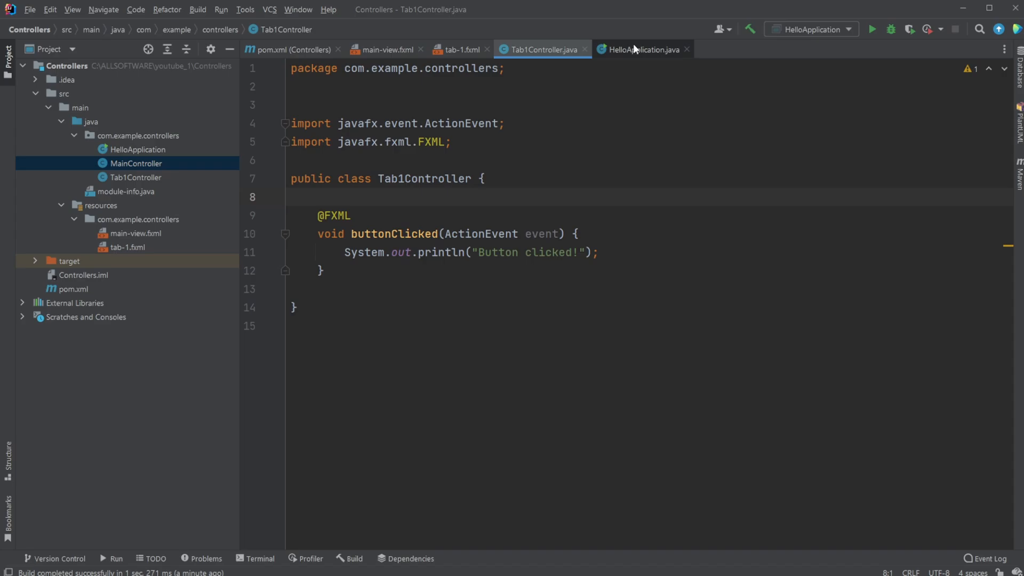
{"action": "left_click", "coordinate": [384, 50]}
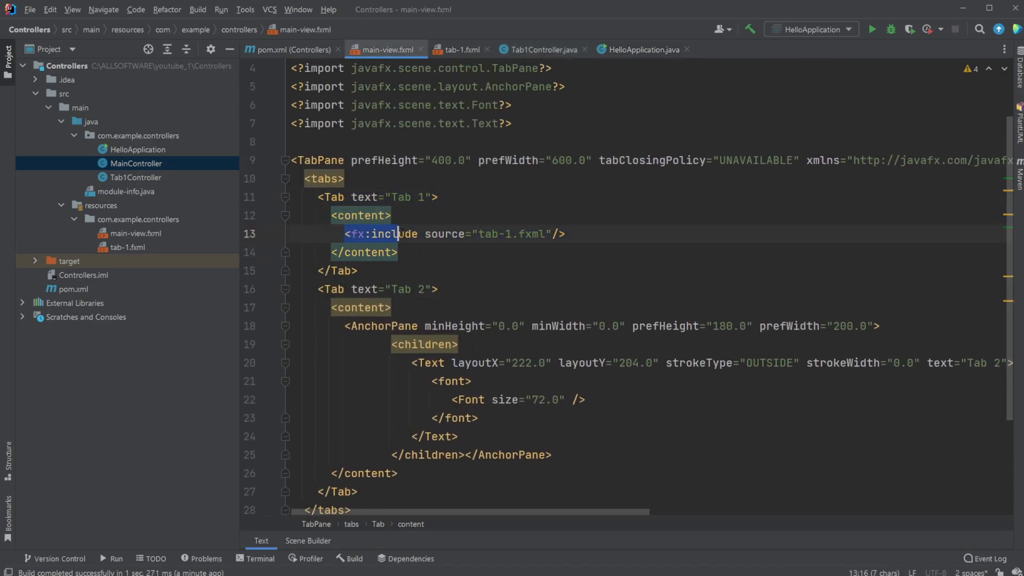
- Create a new tab-2.fxml layout file in the resources package
{"action": "right_click", "coordinate": [143, 218]}
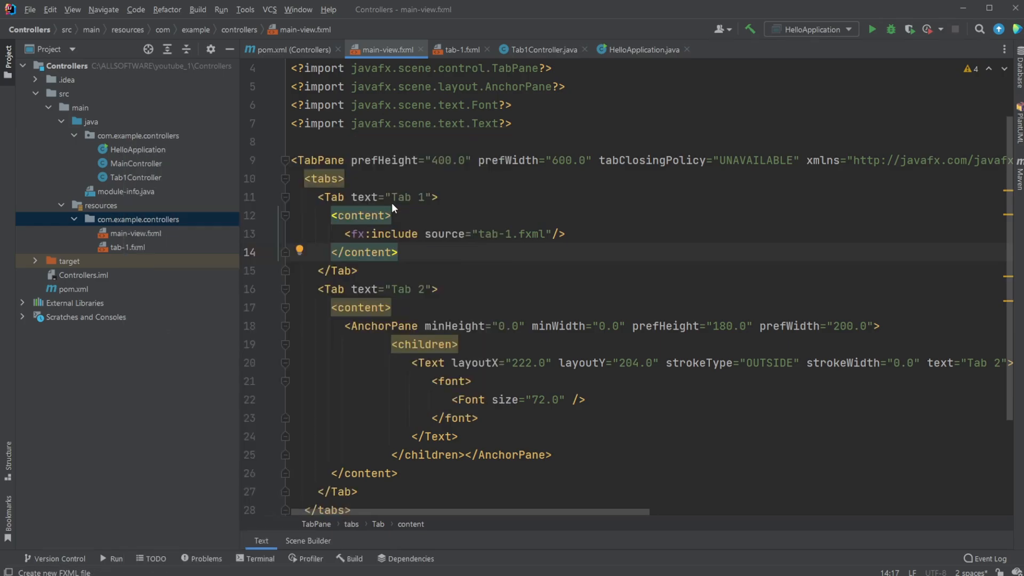
{"action": "type", "text": "tab-2.fxml"}
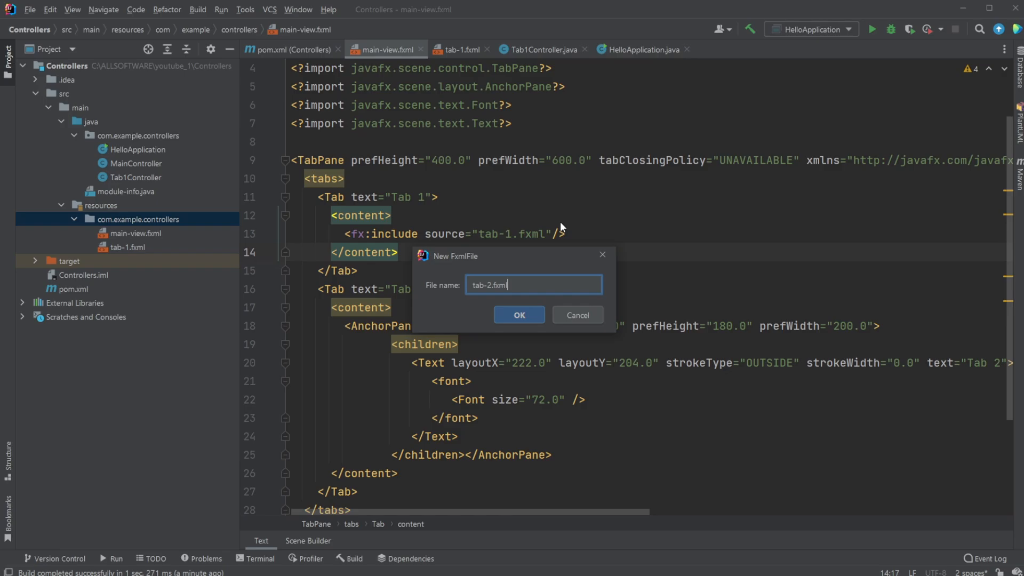
{"action": "left_click", "coordinate": [518, 315]}
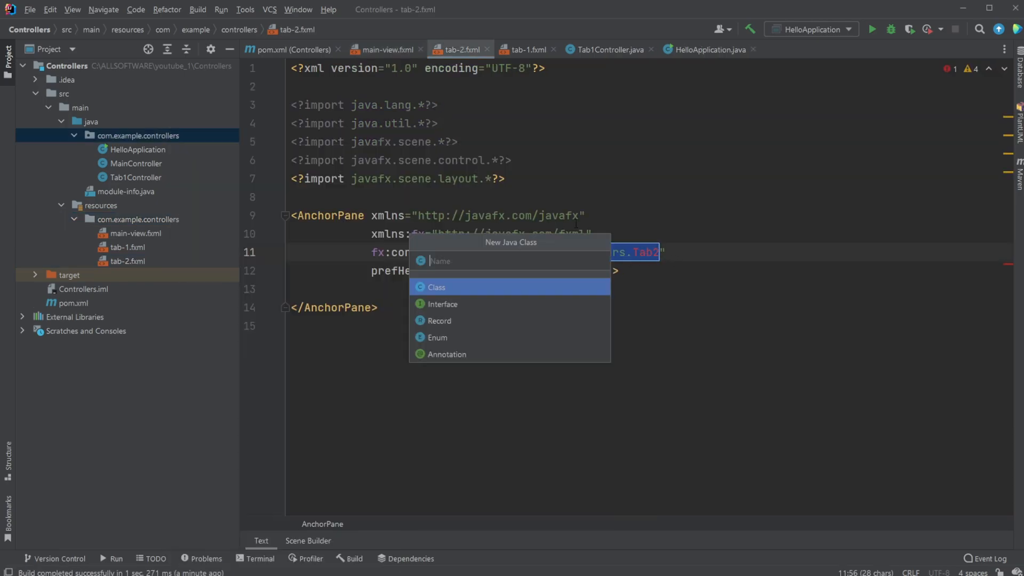
- Create the Tab2Controller class and reference com.example.controllers.Tab2Controller from tab-2.fxml's AnchorPane
{"action": "type", "text": "Tab2"}
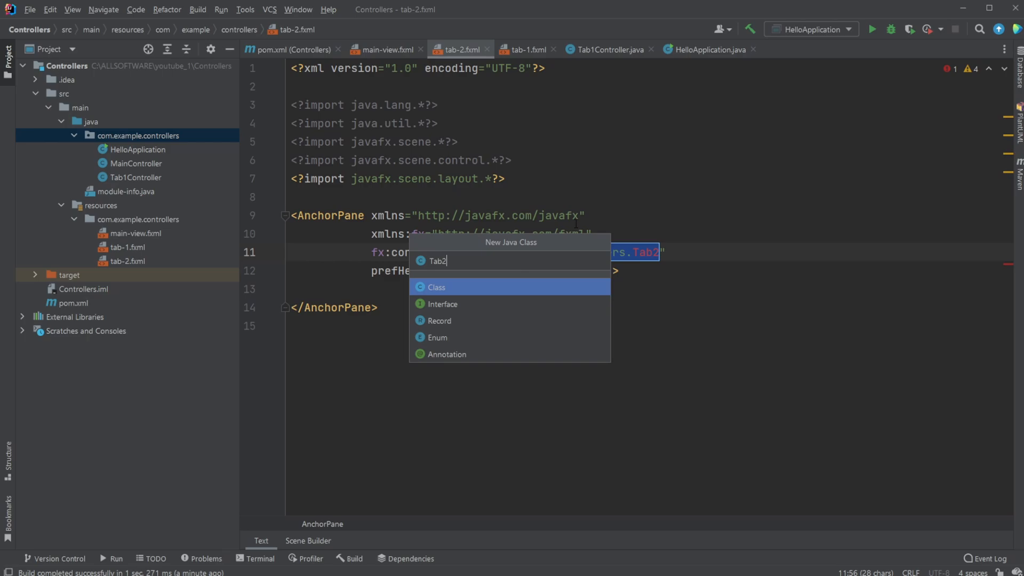
{"action": "key", "text": "Enter"}
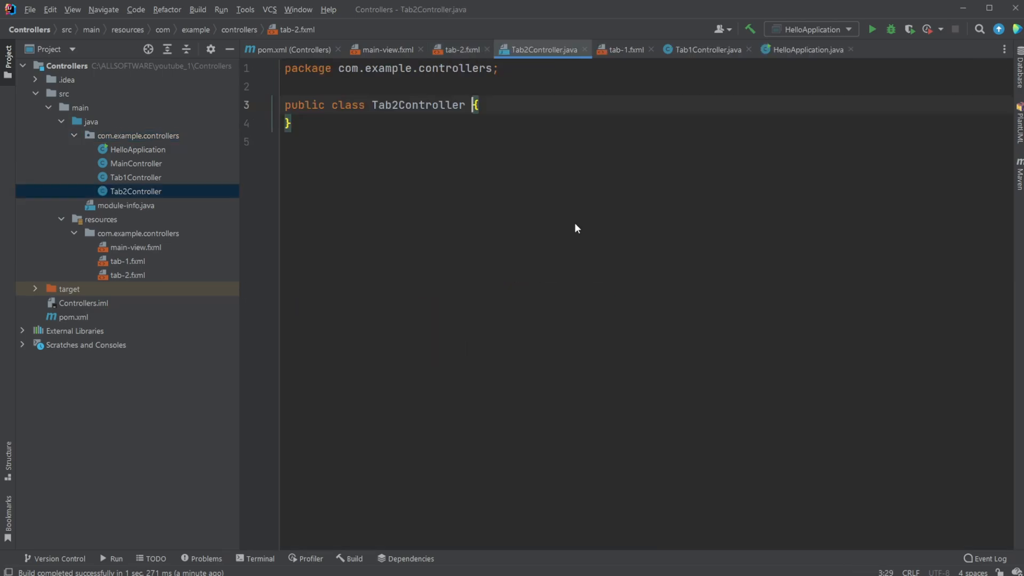
{"action": "left_click", "coordinate": [127, 274]}
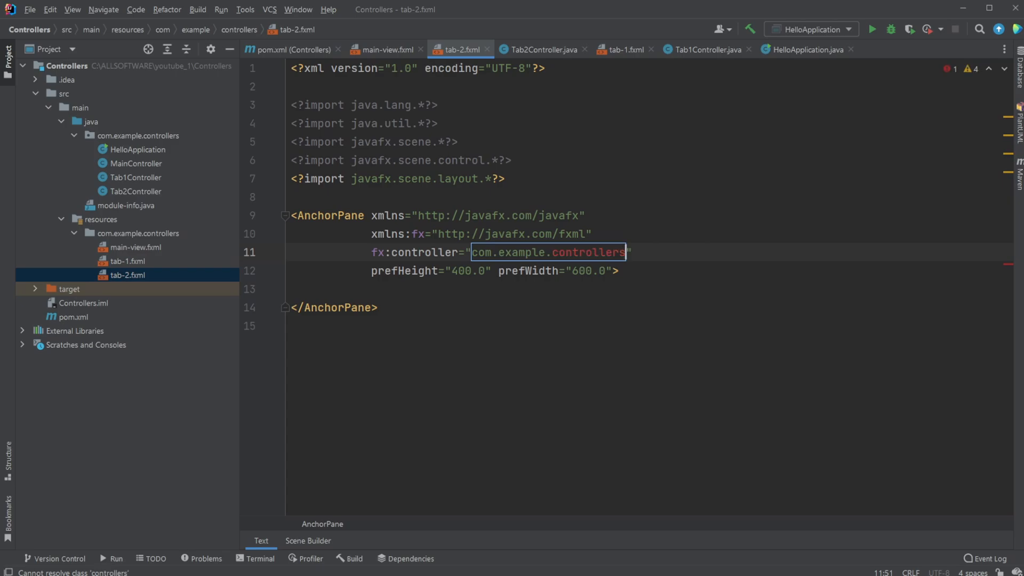
{"action": "type", "text": ".Tab2Controller"}
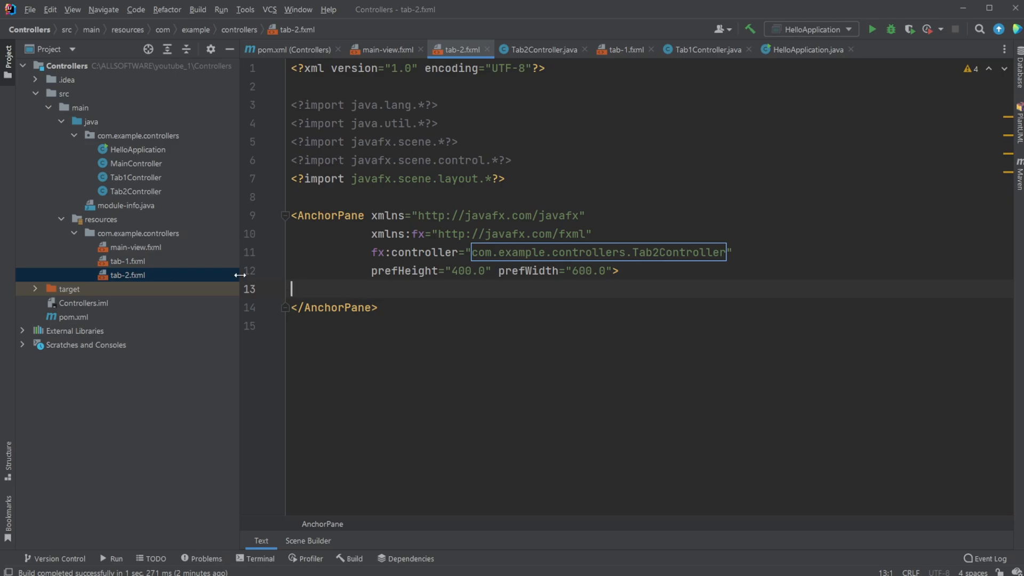
{"action": "mouse_move", "coordinate": [231, 306]}
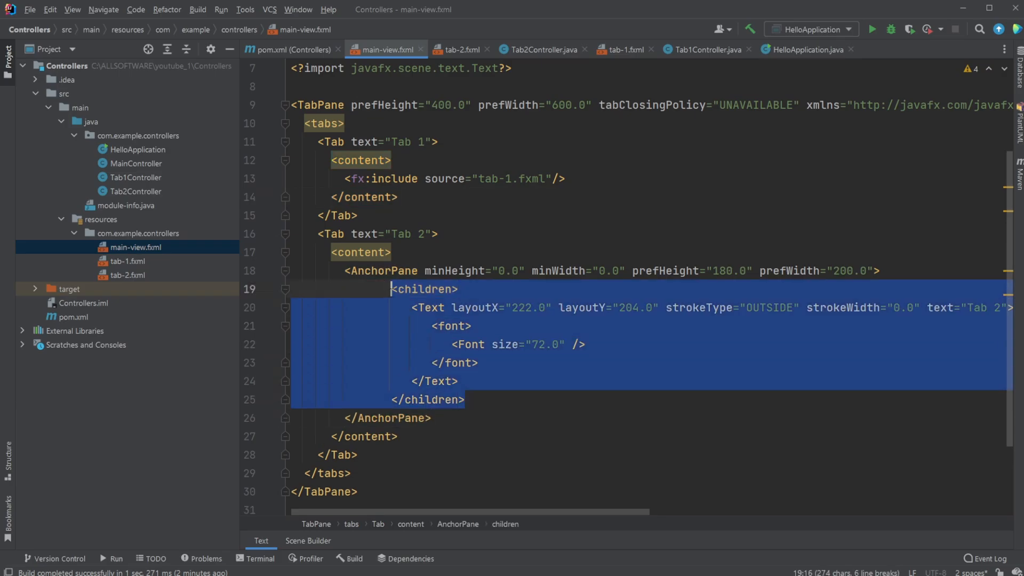
- Replace Tab 2's inline AnchorPane in main-view.fxml with <fx:include source="tab-2.fxml"/>
{"action": "key", "text": "Delete"}
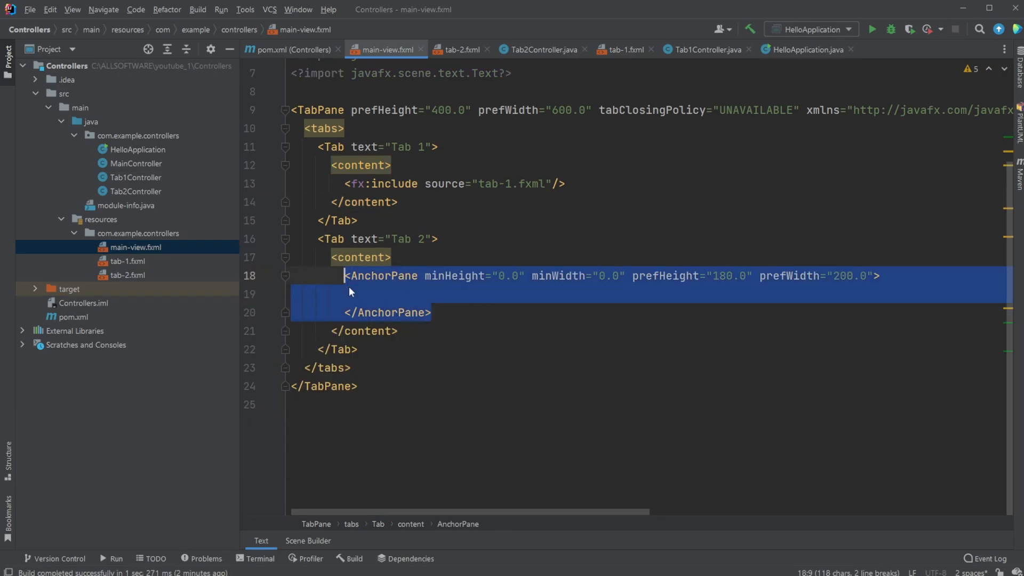
{"action": "left_click", "coordinate": [462, 49]}
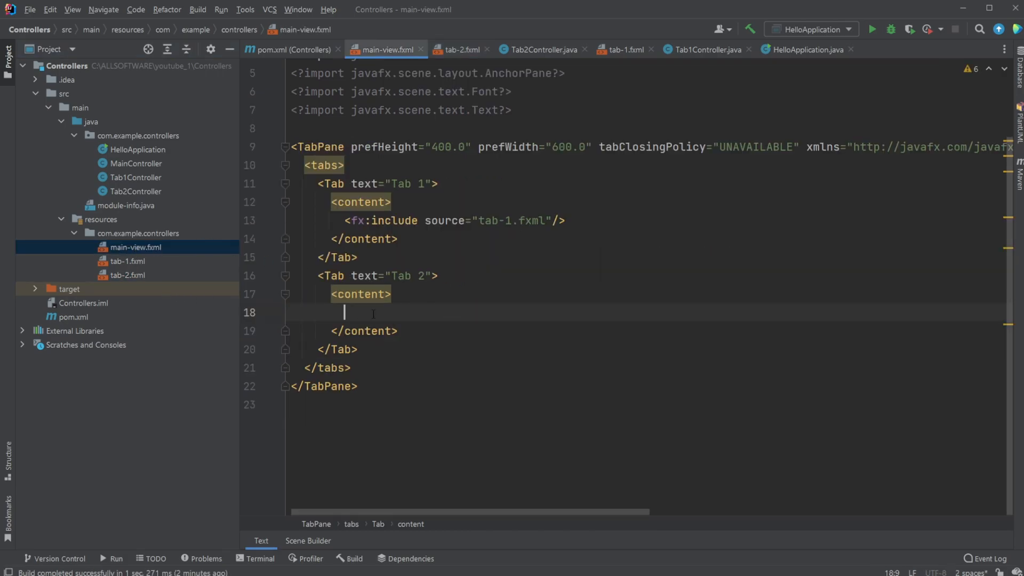
{"action": "type", "text": "<i"}
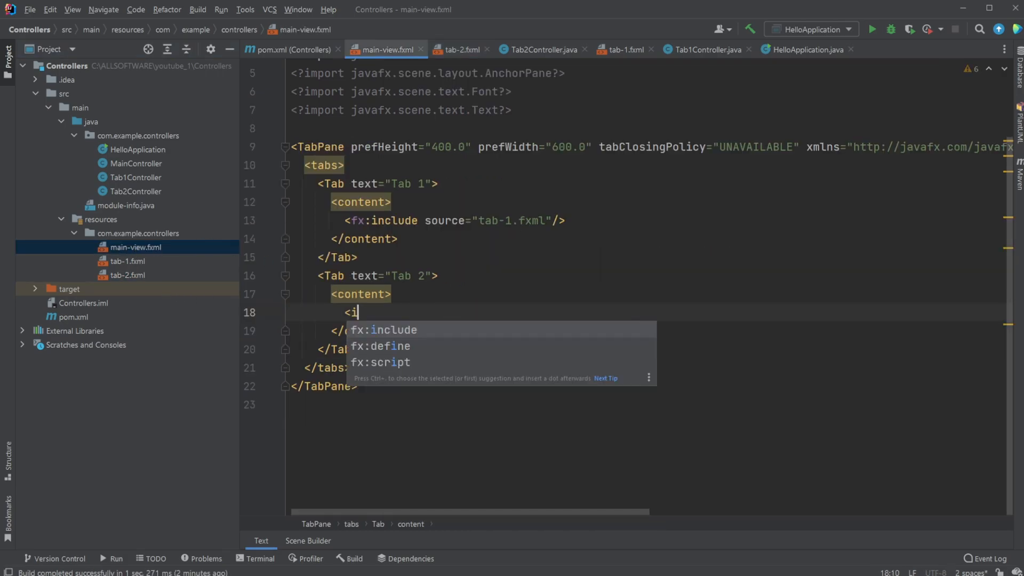
{"action": "type", "text": "nclude source=\"tab-2.fxml"}
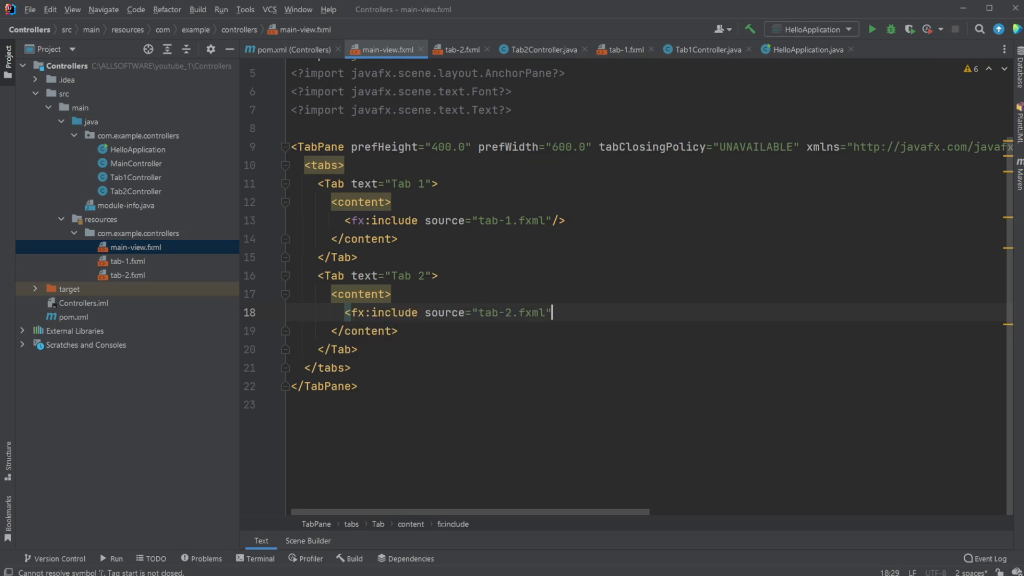
{"action": "type", "text": "/>"}
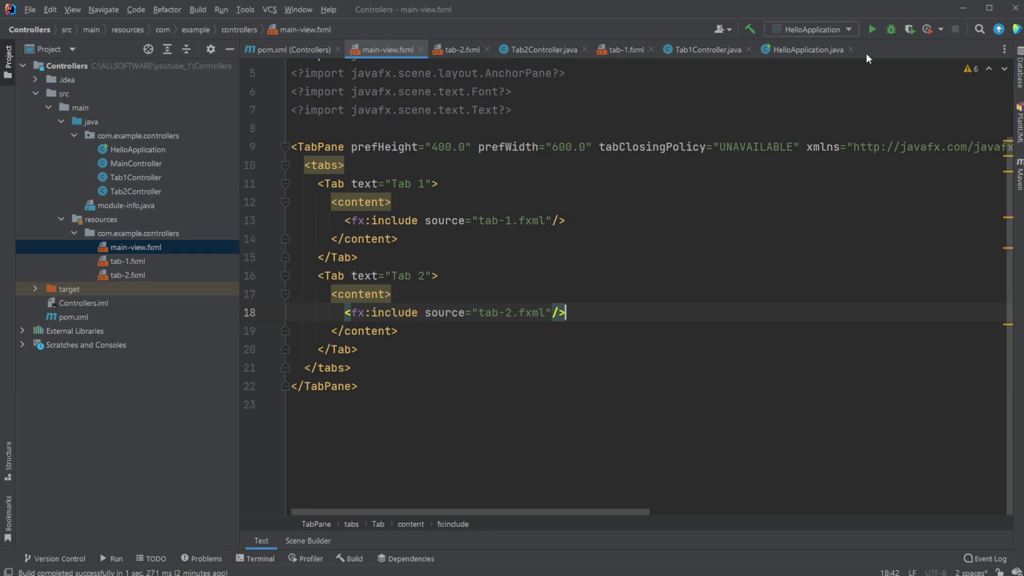
- Run the app, flip between Tab 2 and Tab 1 to see each loaded content, then close it
{"action": "left_click", "coordinate": [872, 29]}
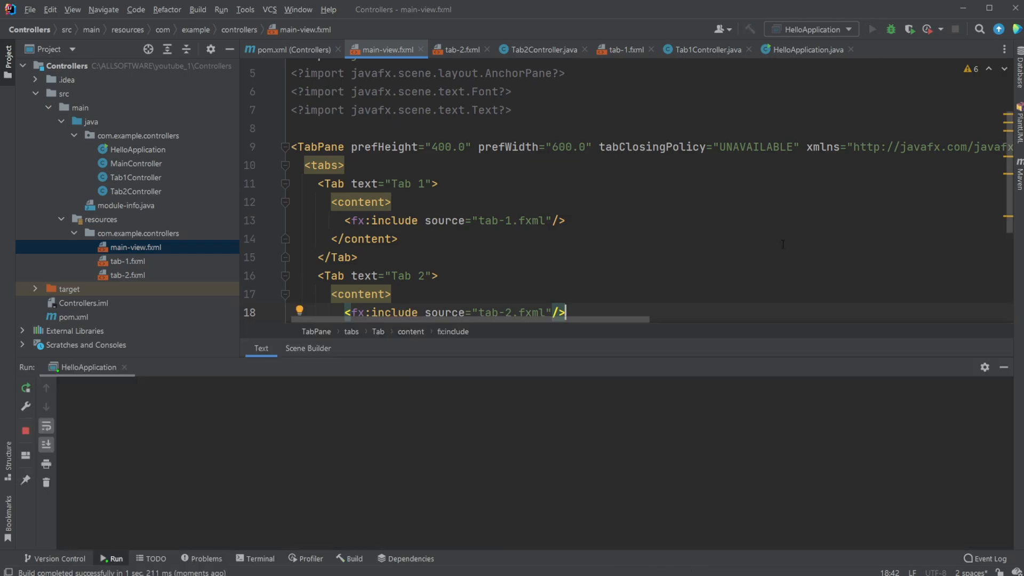
{"action": "left_click", "coordinate": [871, 29]}
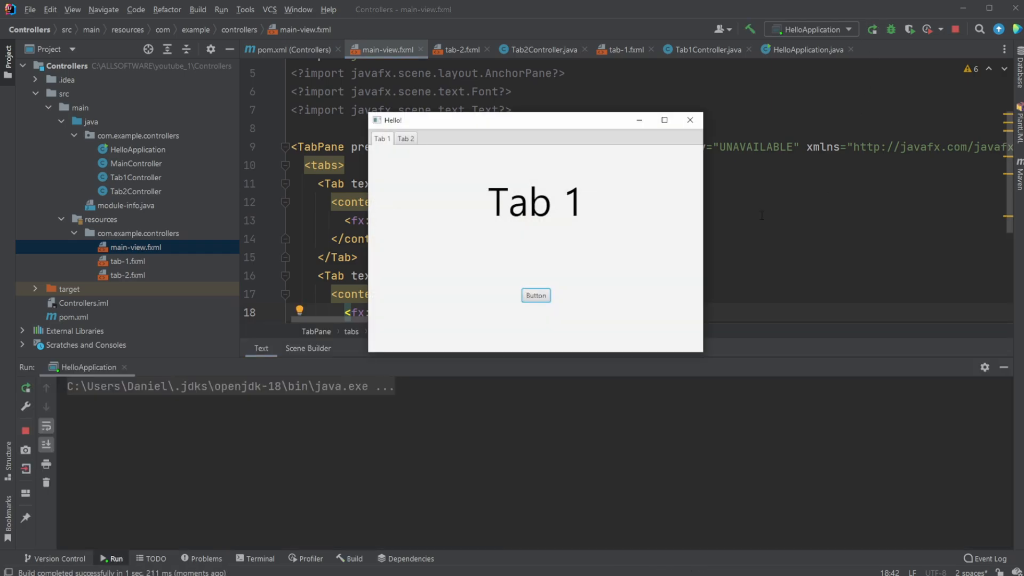
{"action": "left_click", "coordinate": [405, 137]}
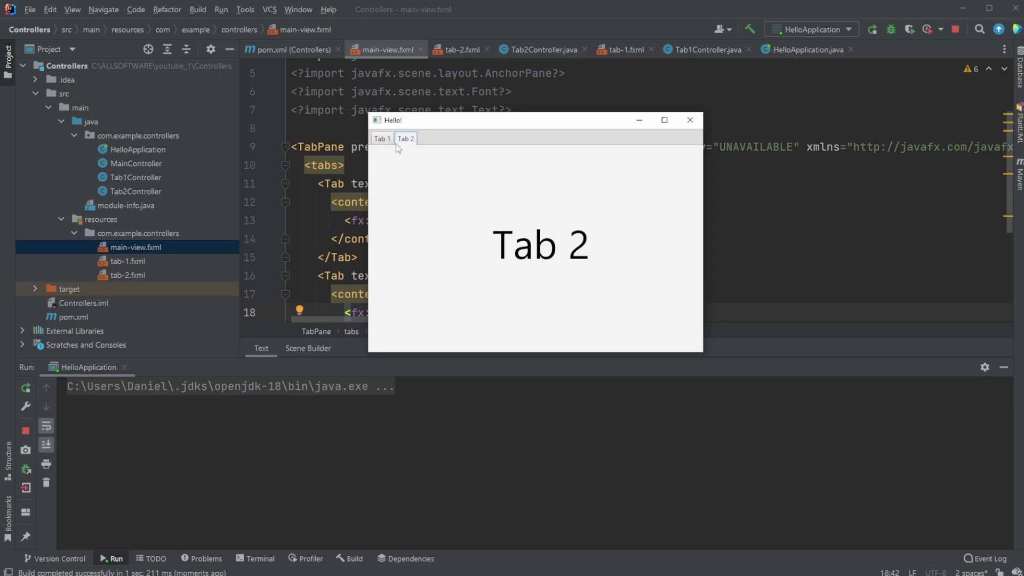
{"action": "mouse_move", "coordinate": [120, 299]}
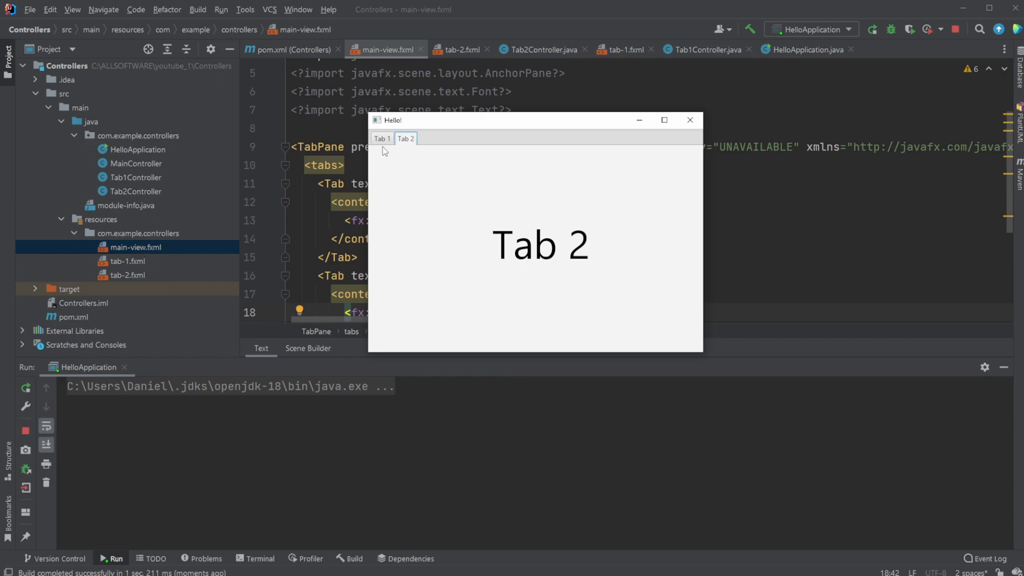
{"action": "left_click", "coordinate": [382, 137]}
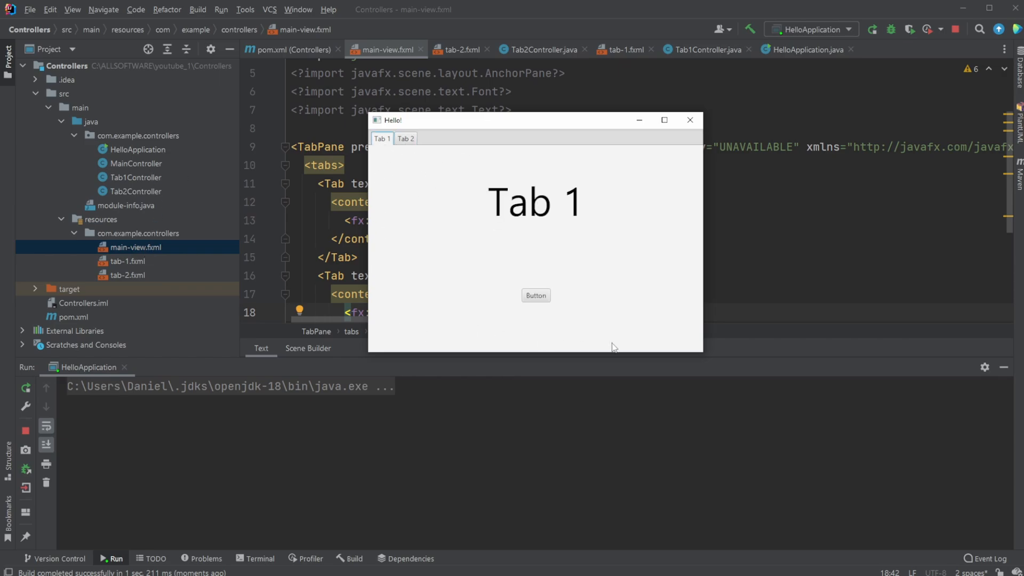
{"action": "mouse_move", "coordinate": [463, 150]}
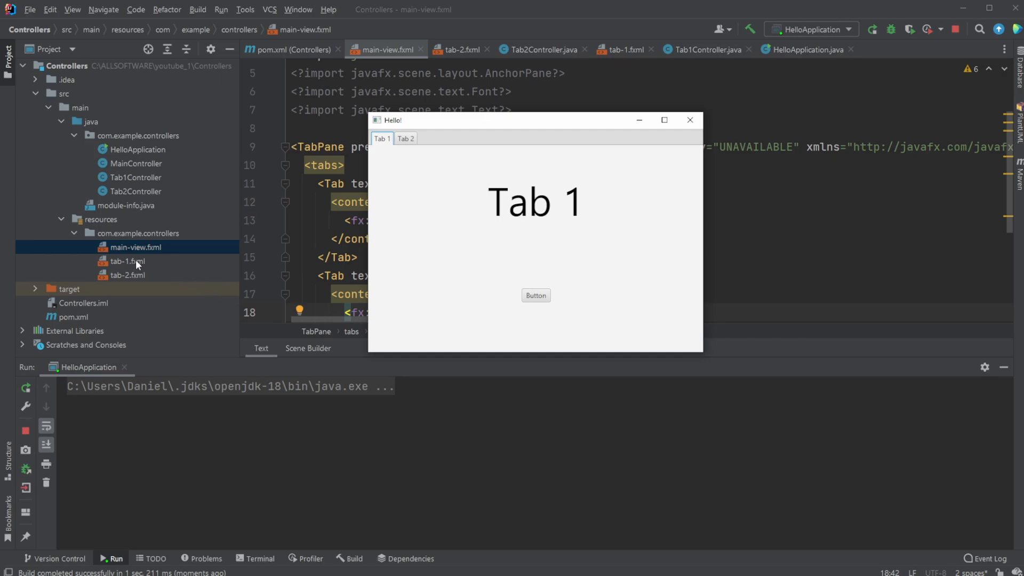
{"action": "left_click", "coordinate": [406, 138]}
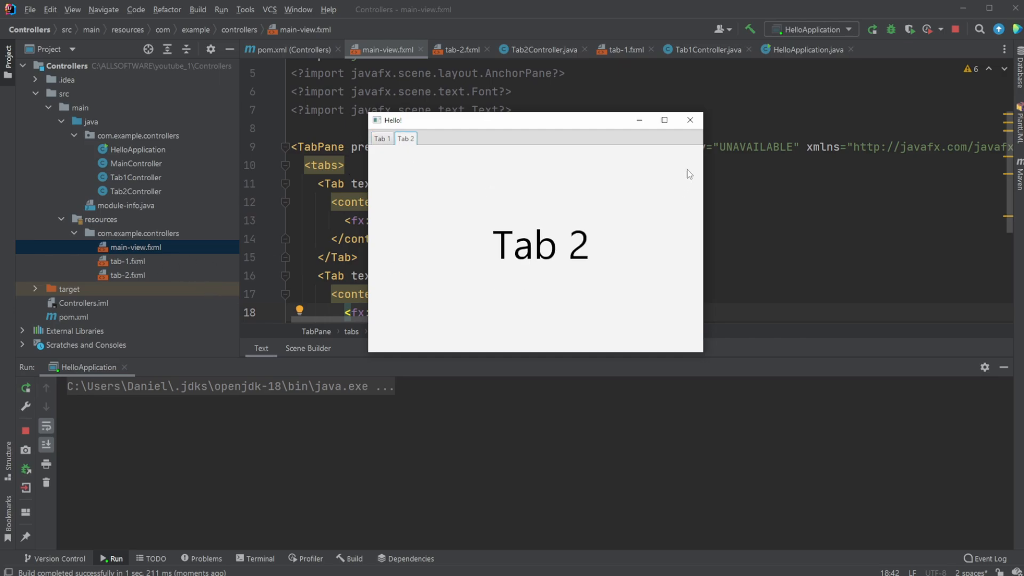
{"action": "left_click", "coordinate": [690, 121]}
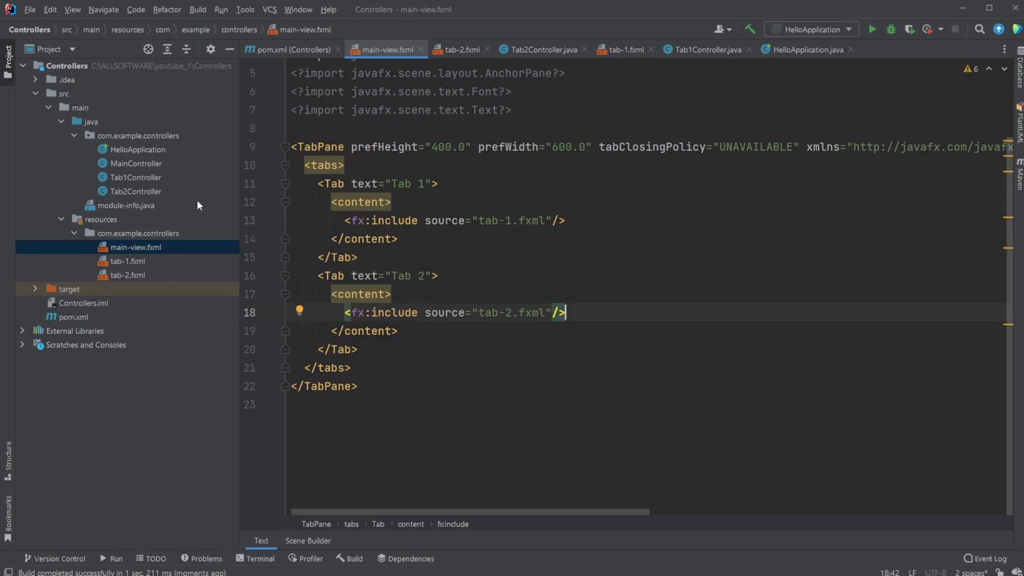
{"action": "mouse_move", "coordinate": [115, 282]}
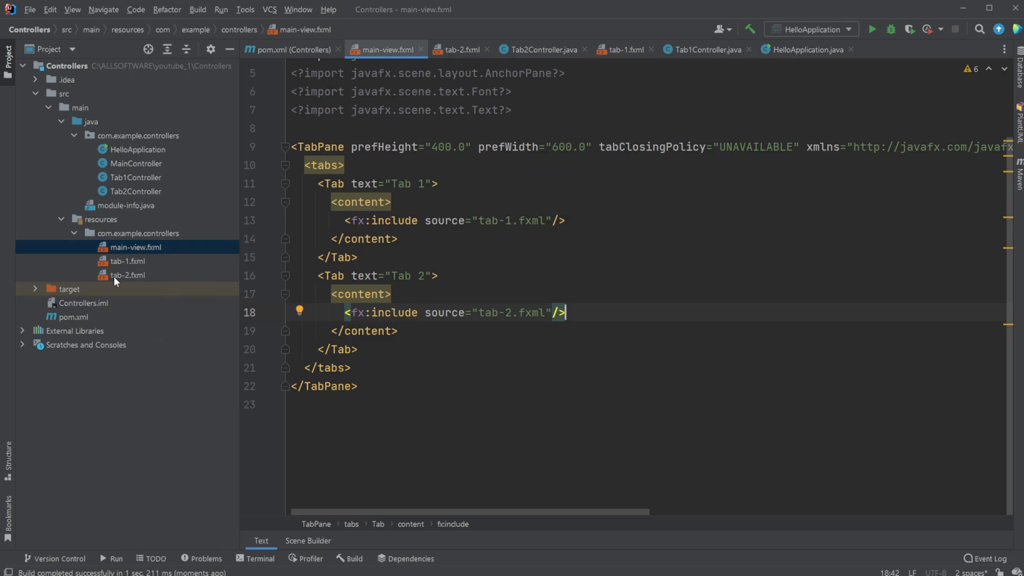
- Launch the app once more and switch to Tab 2 then back to Tab 1
{"action": "left_click", "coordinate": [128, 261]}
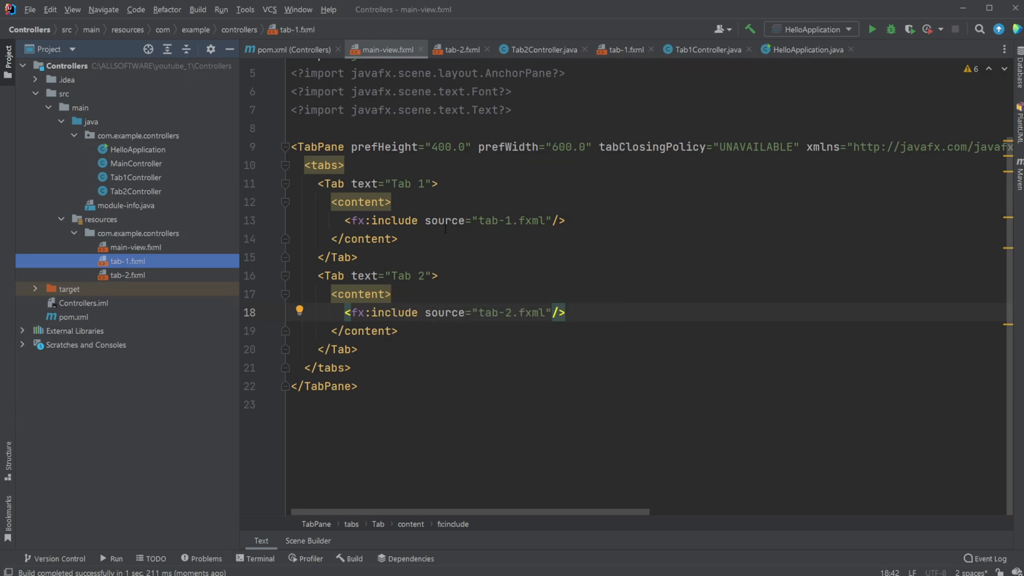
{"action": "left_click", "coordinate": [871, 30]}
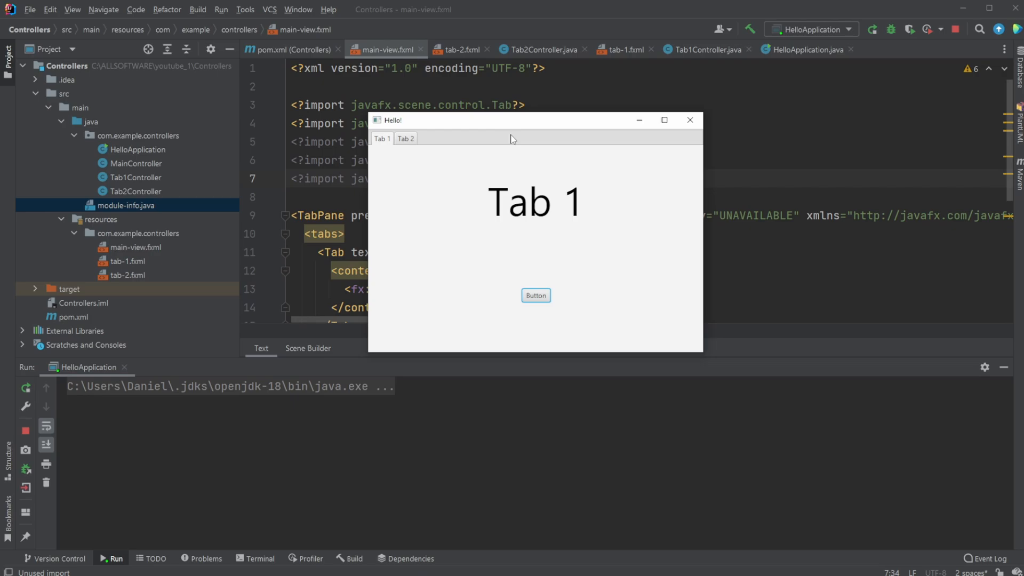
{"action": "mouse_move", "coordinate": [375, 171]}
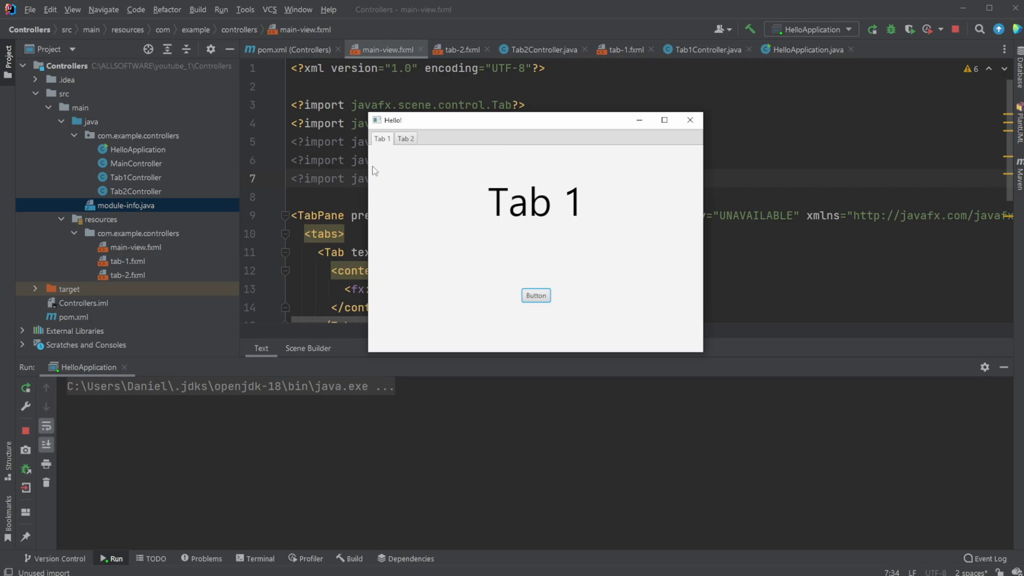
{"action": "left_click", "coordinate": [406, 138]}
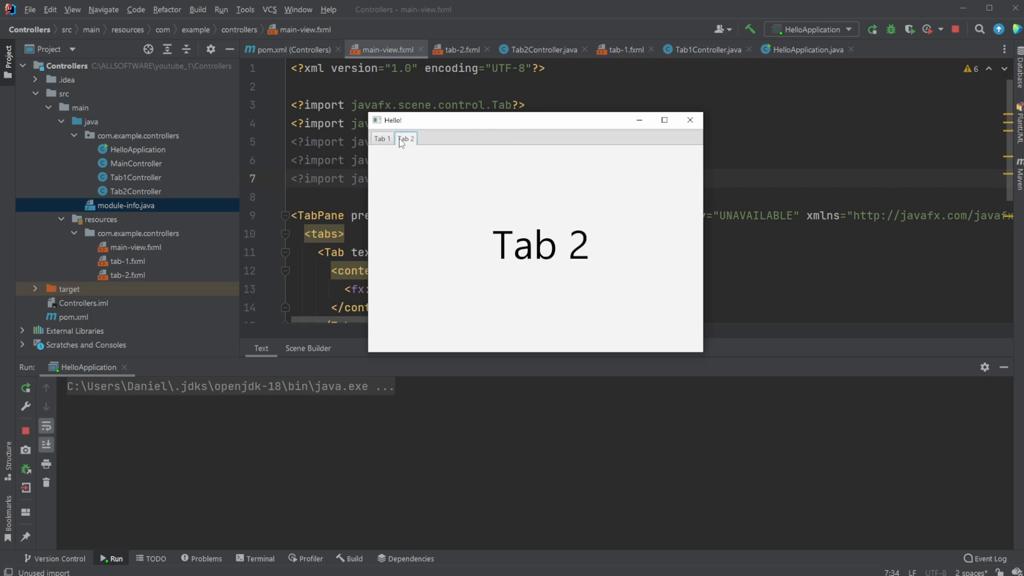
{"action": "left_click", "coordinate": [382, 139]}
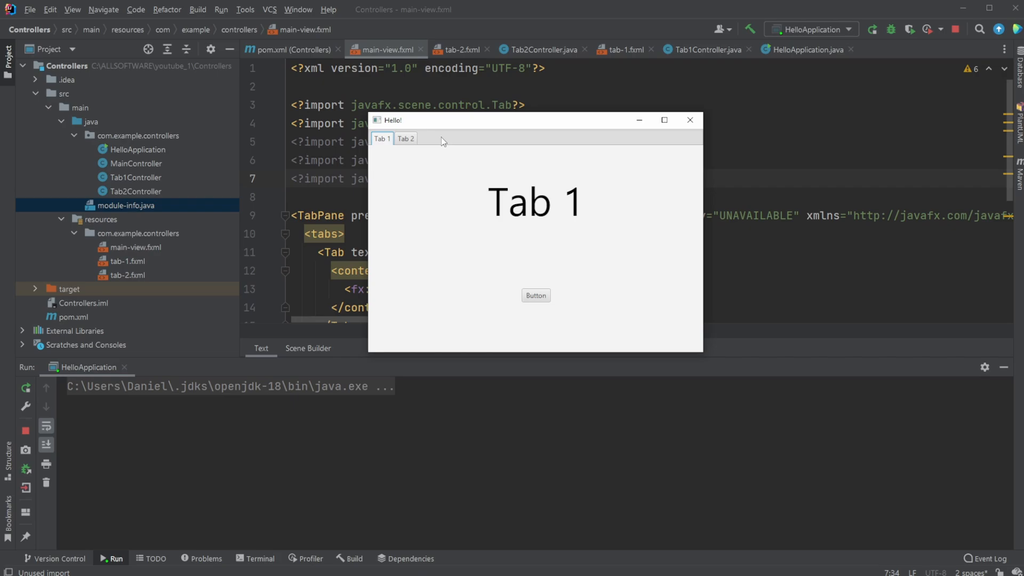